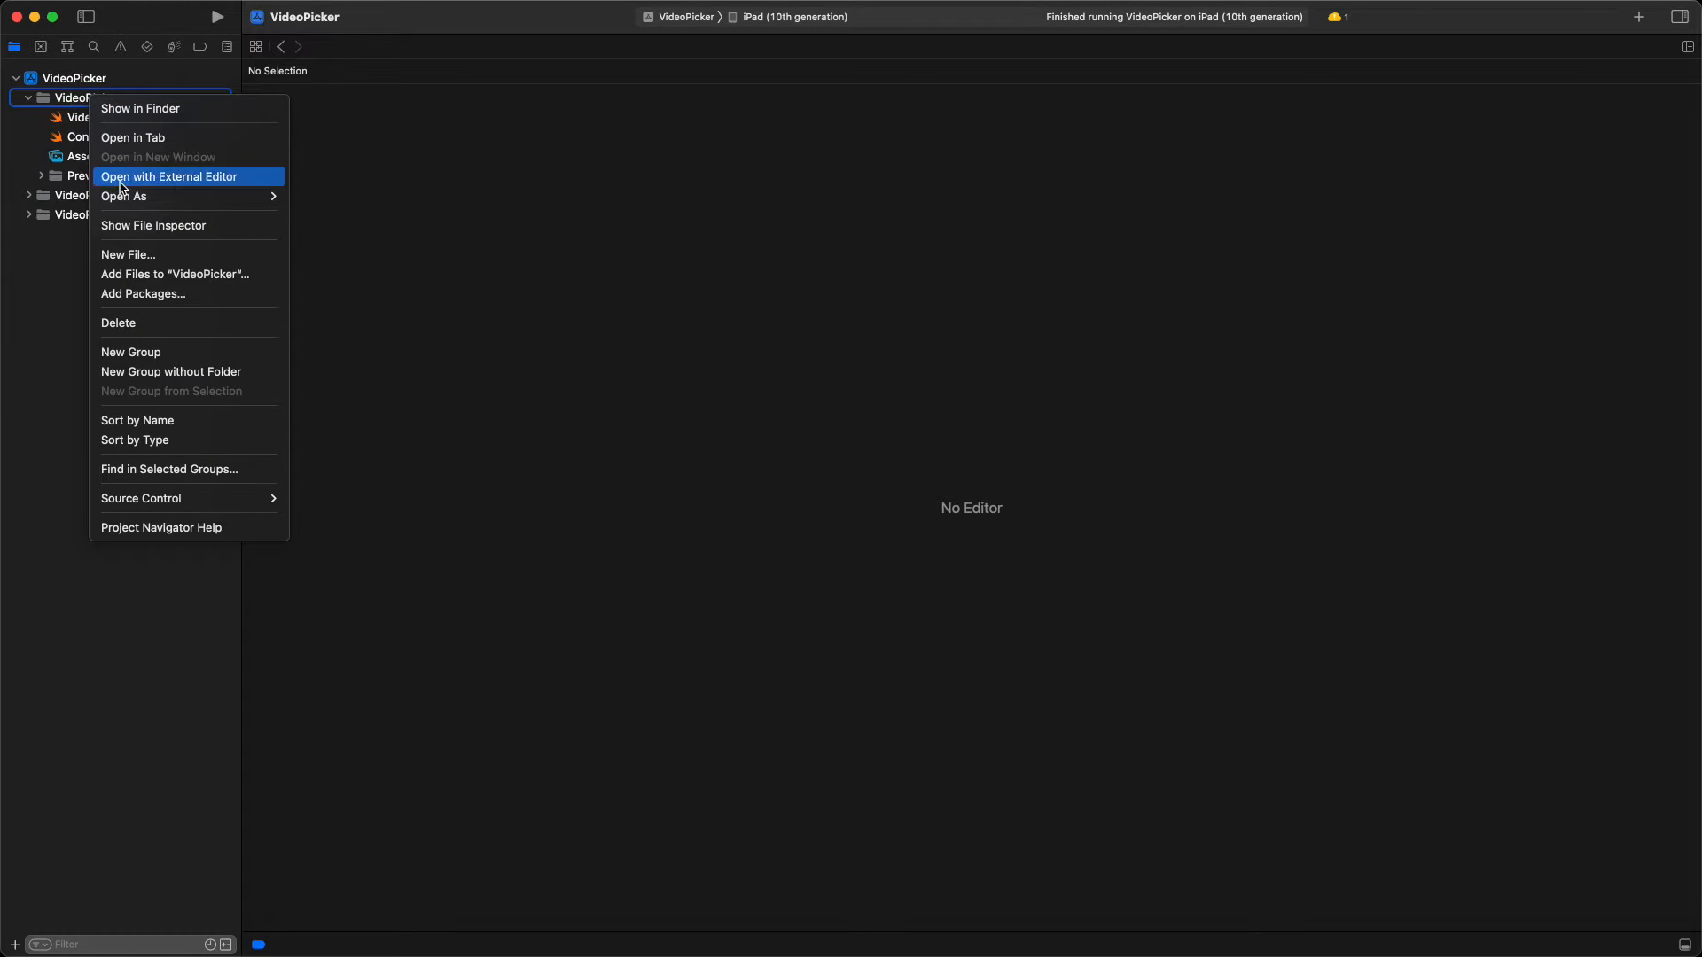
# Create a Swift file named VideoPicker in the VideoPicker group, with an empty ObservableObject class.
pyautogui.click(127, 254)
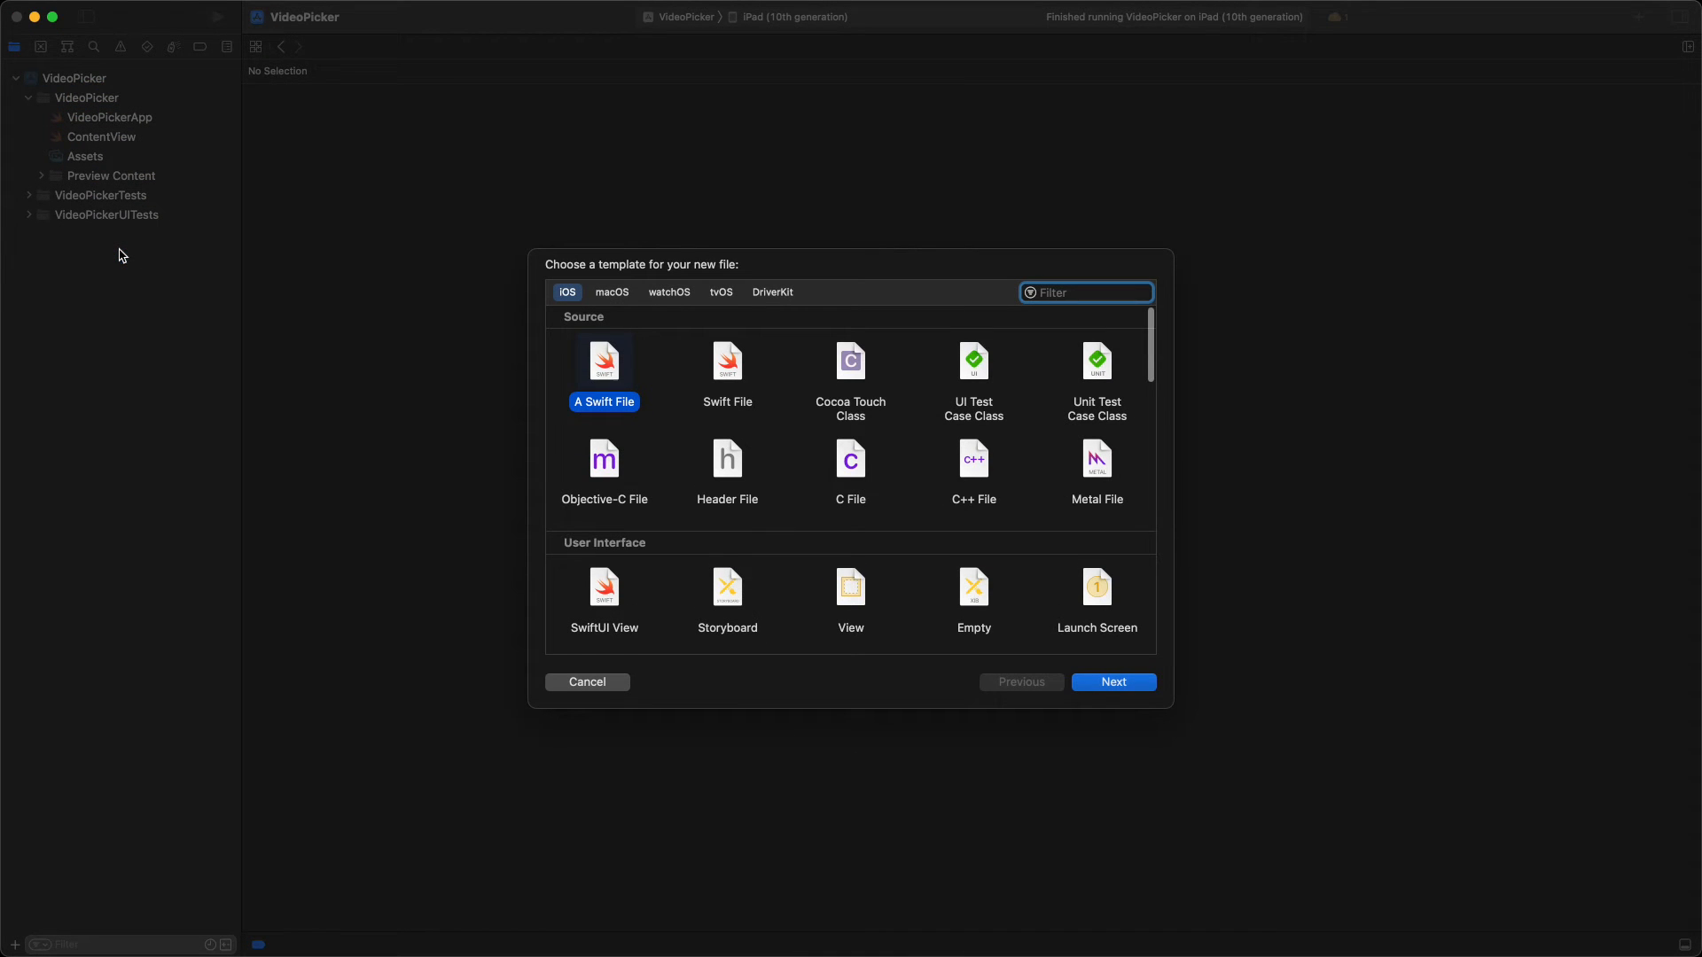
pyautogui.click(1112, 682)
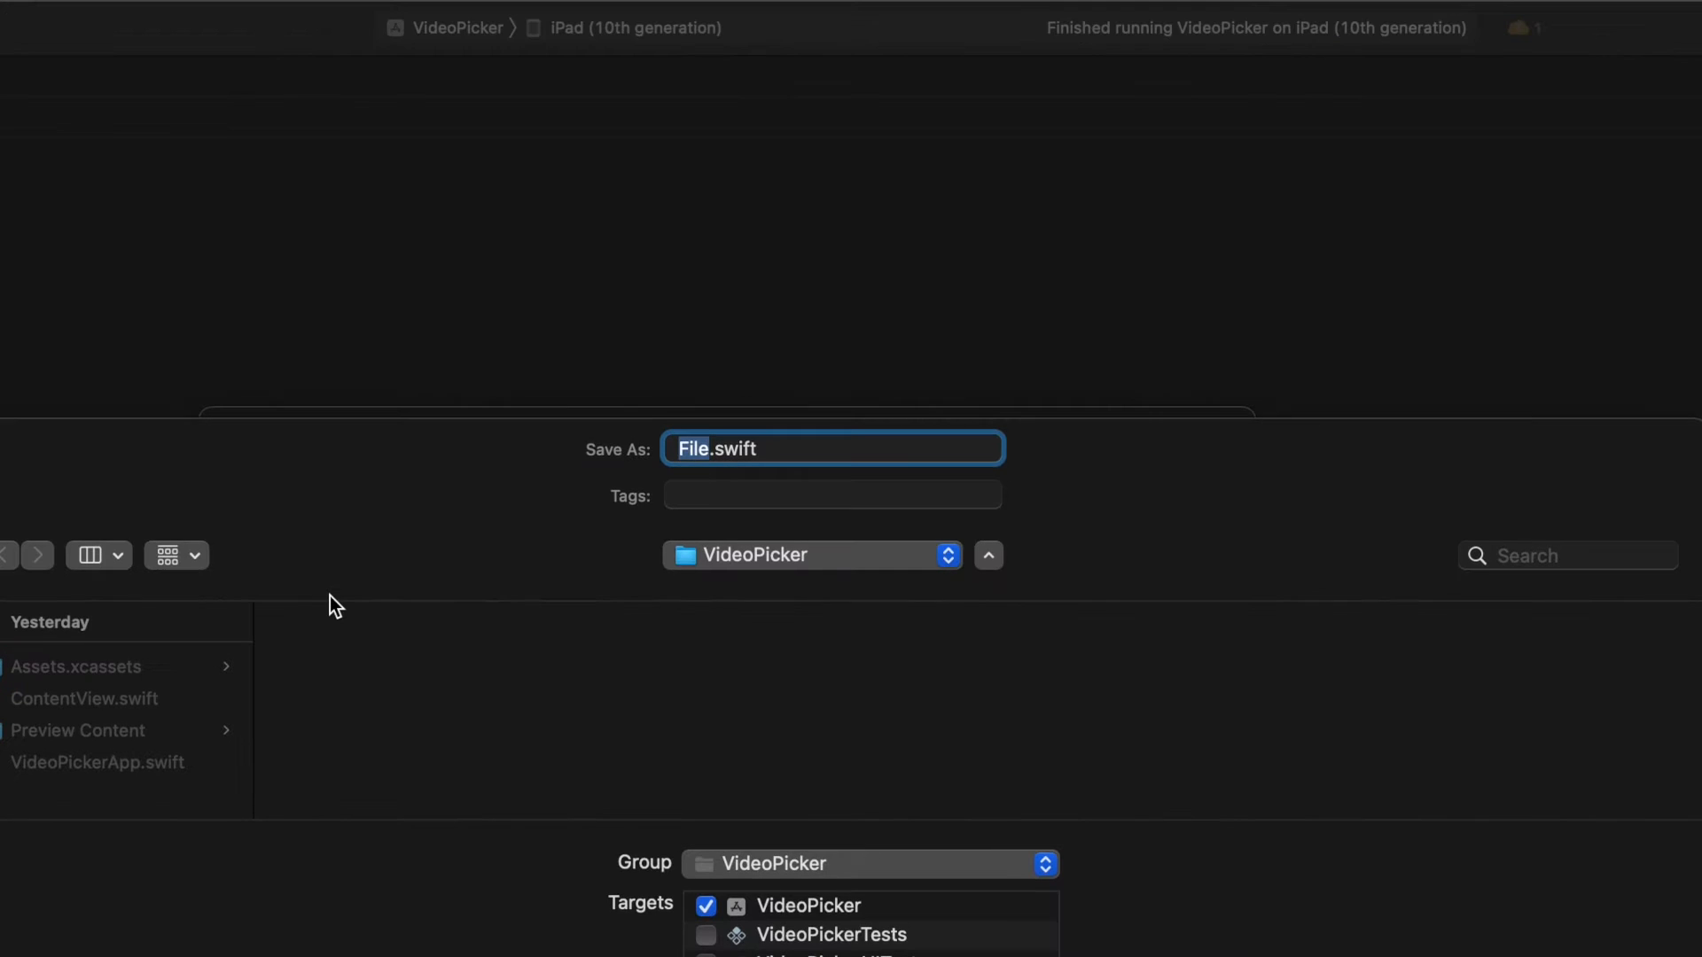
pyautogui.write('VideoPicker: ObservableObject {')
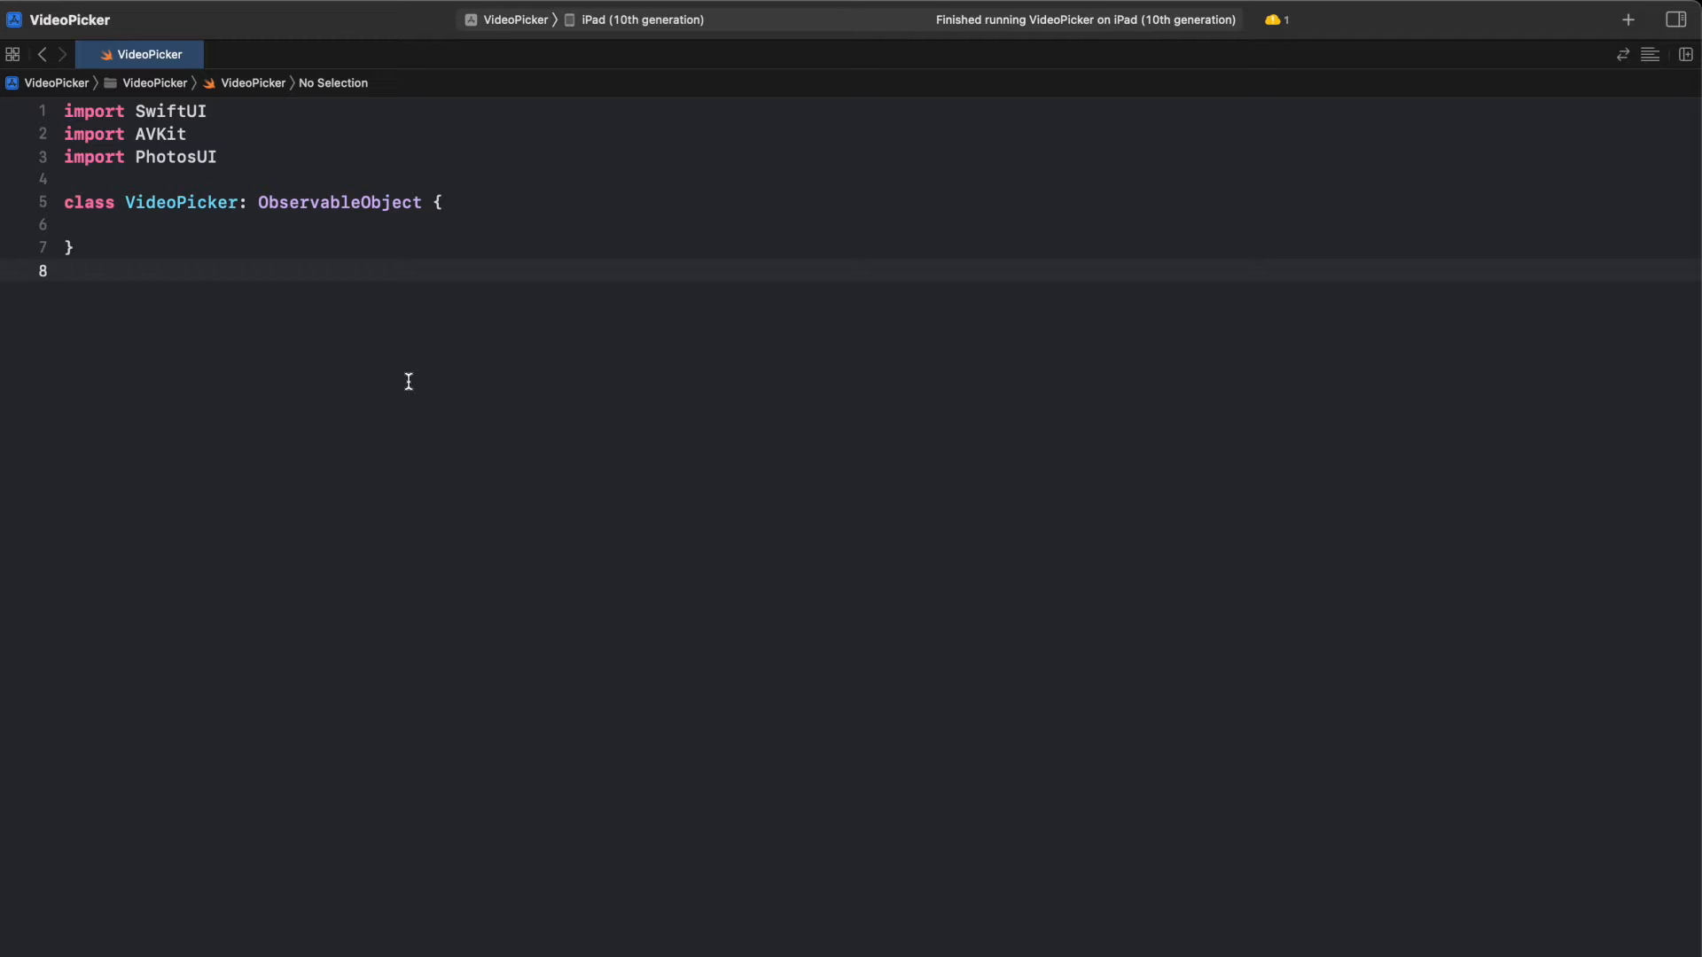
pyautogui.click(67, 271)
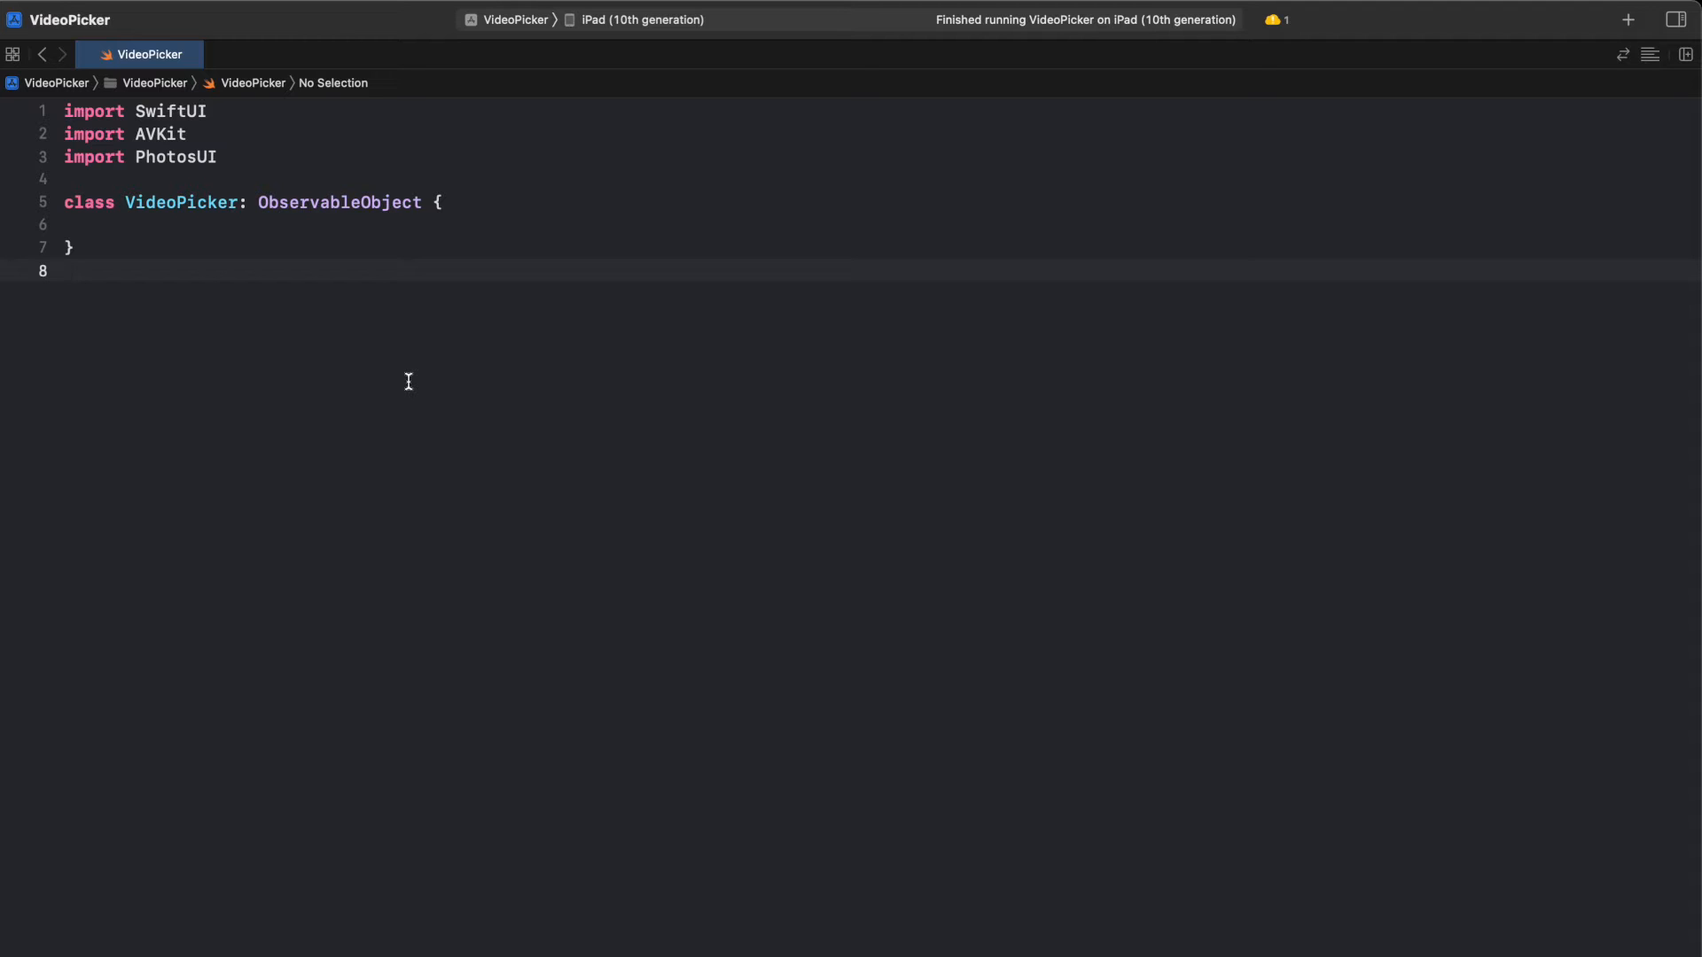
pyautogui.click(67, 271)
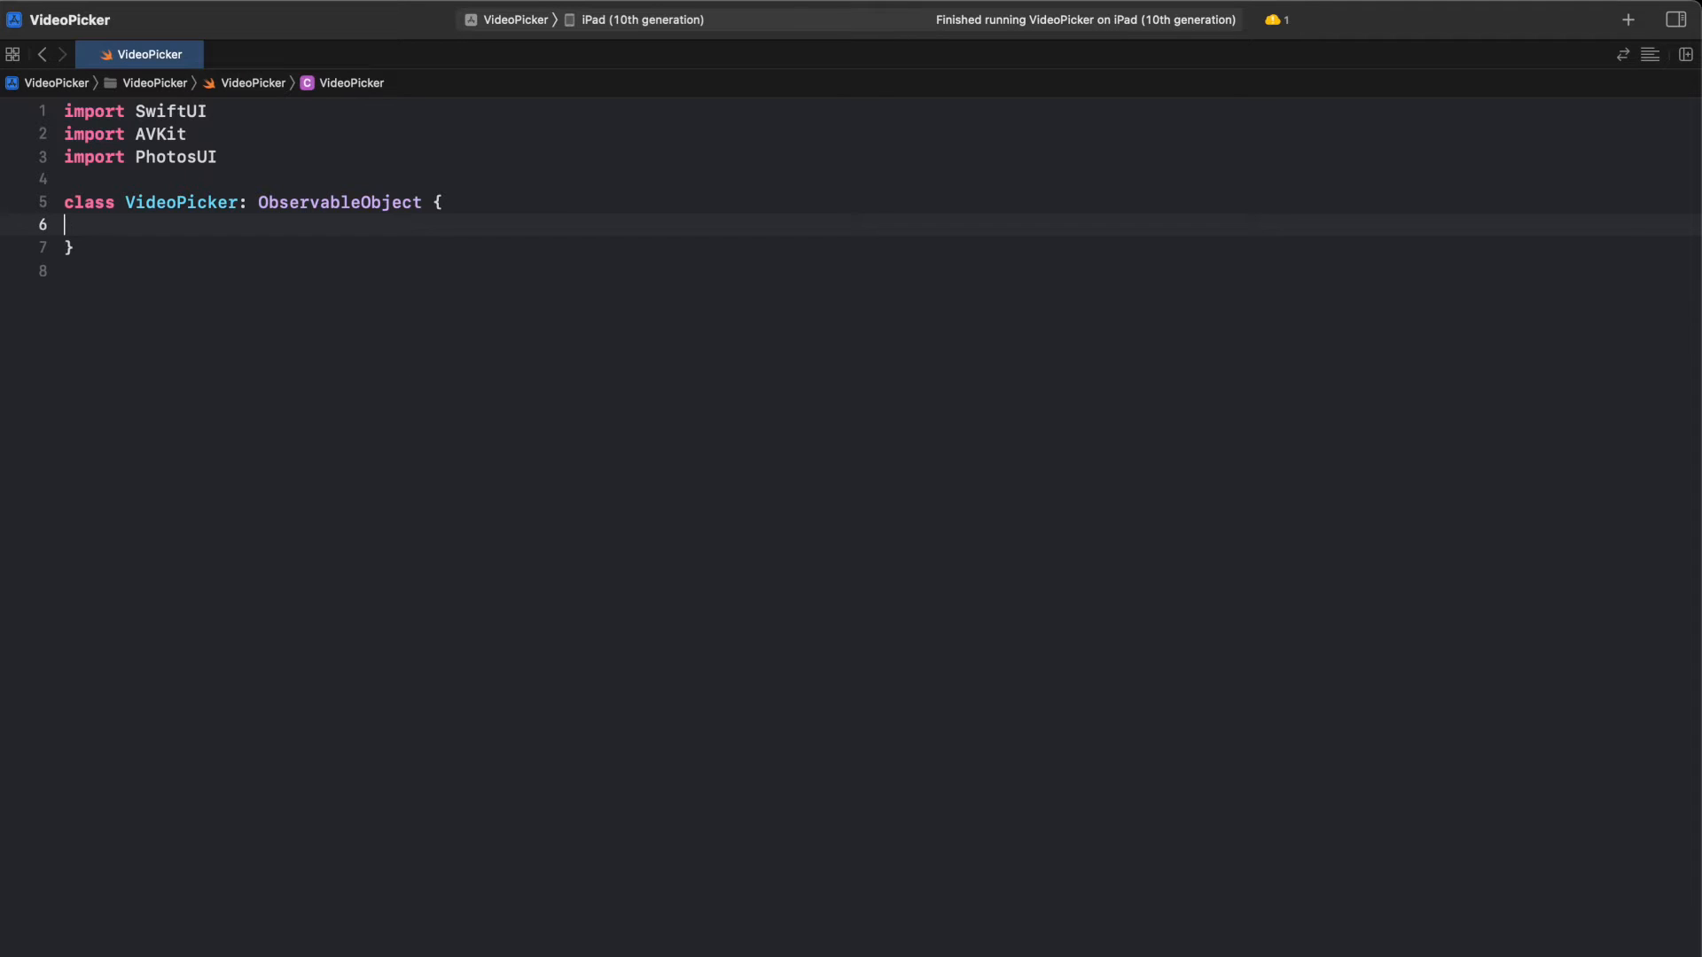
pyautogui.write('enum VideoImportState {')
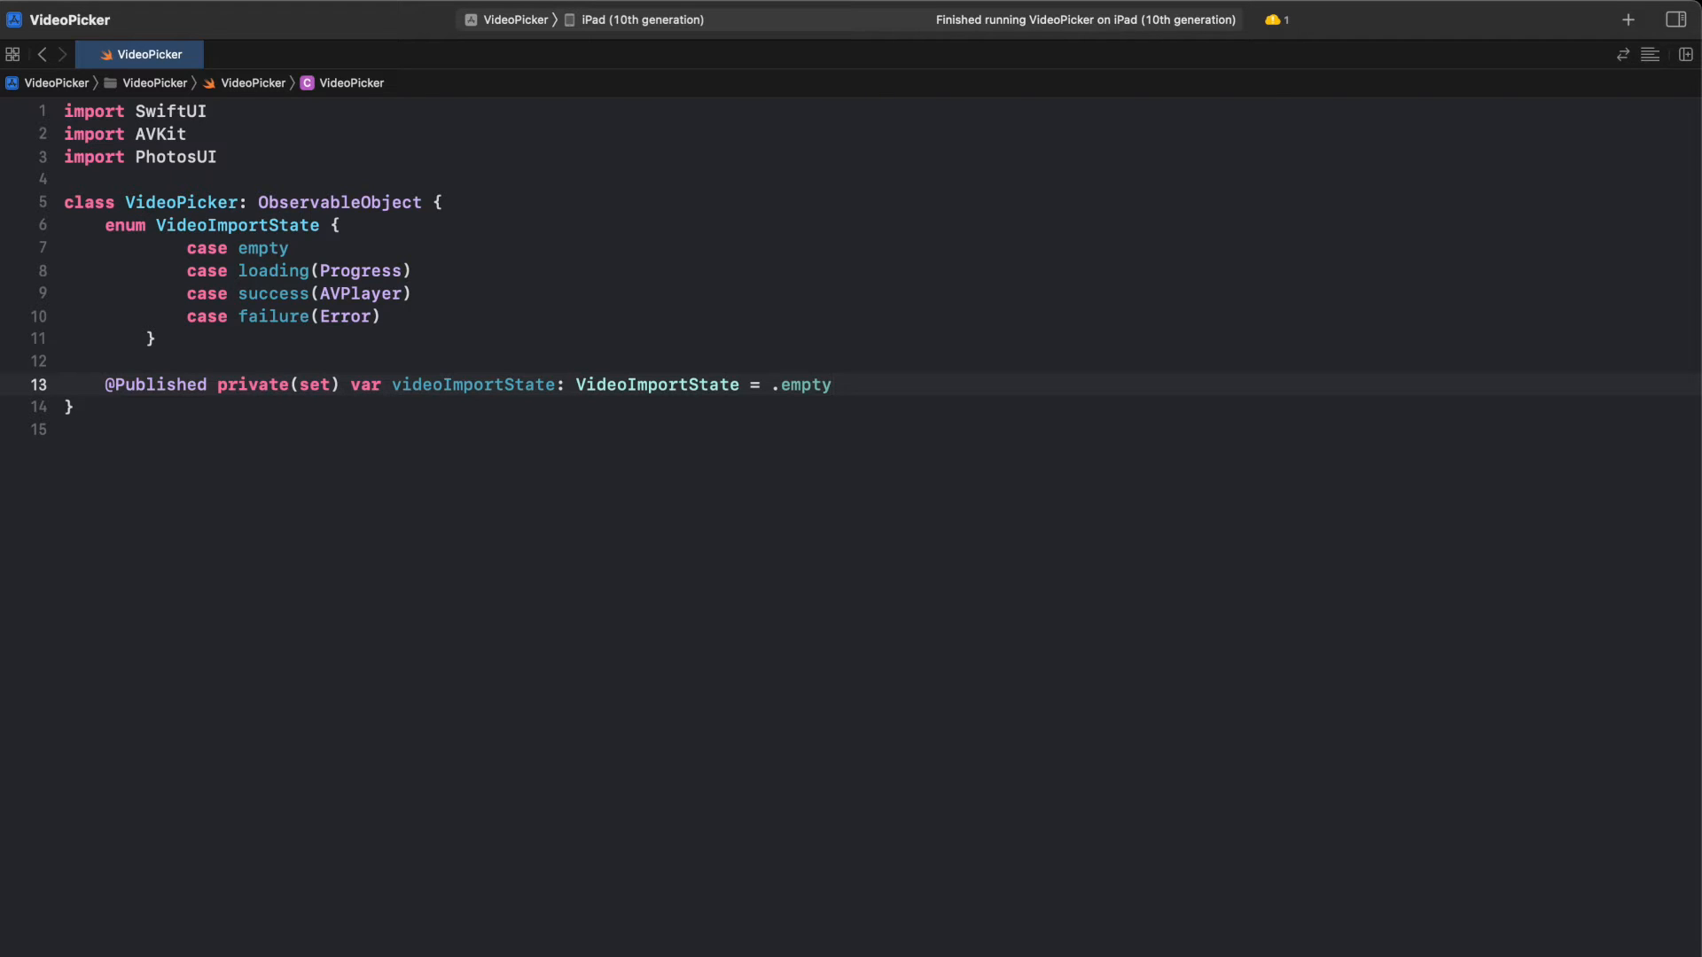
pyautogui.click(833, 384)
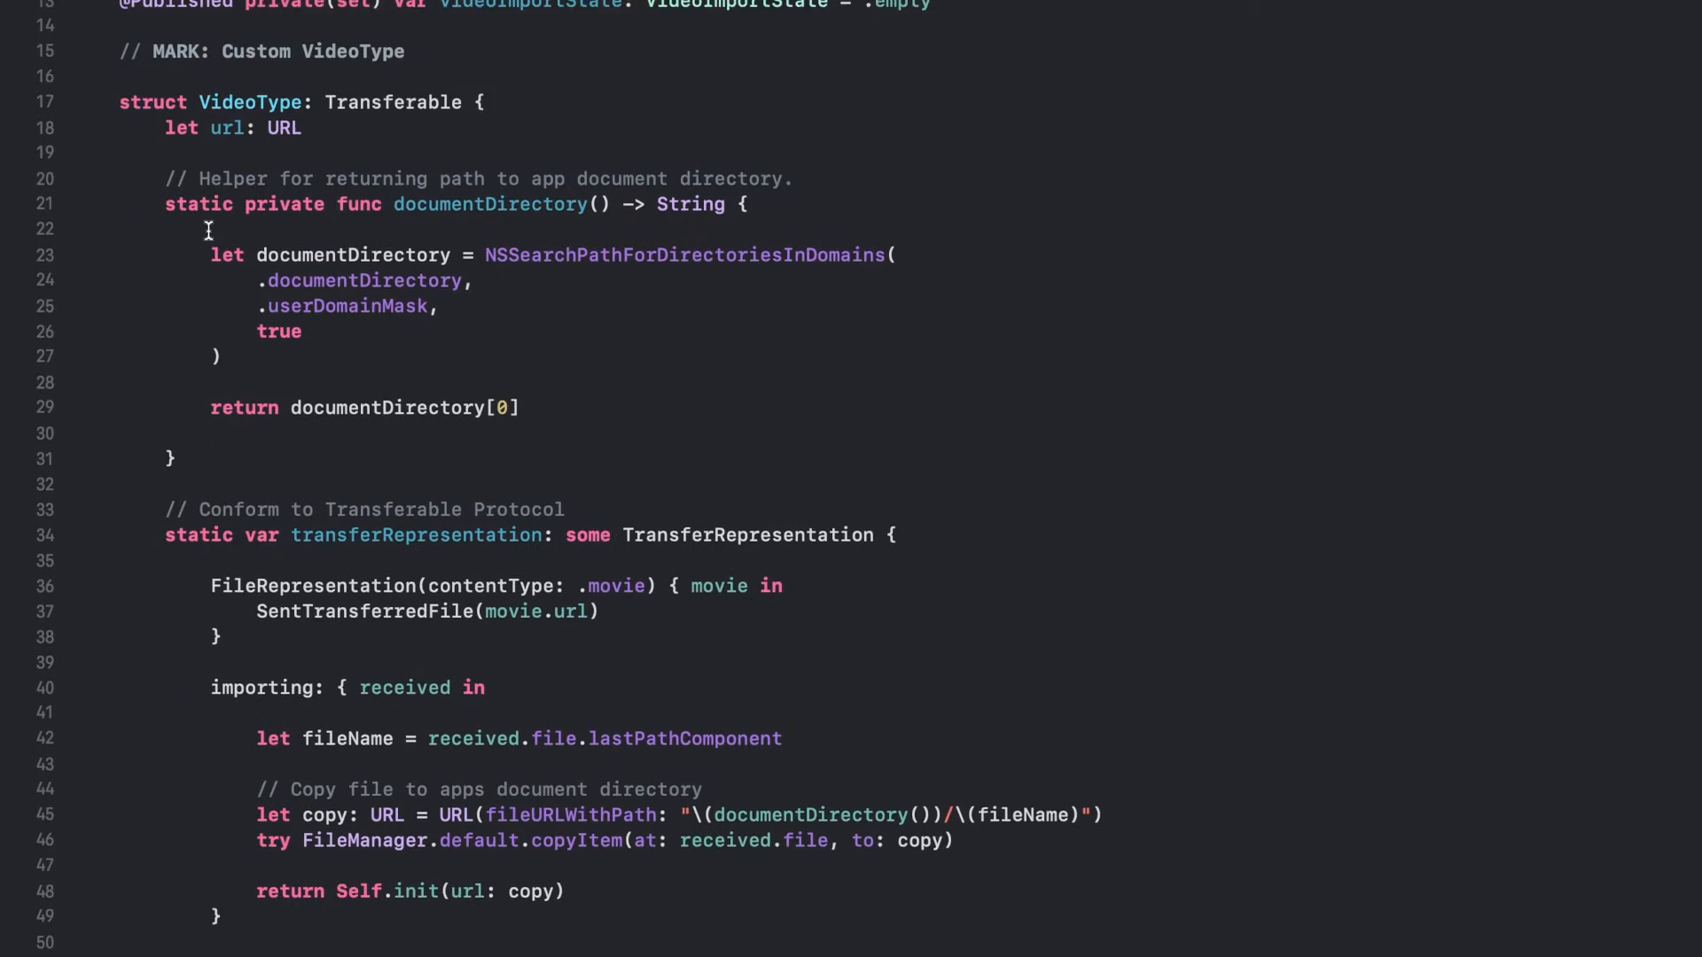
pyautogui.scroll(-3)
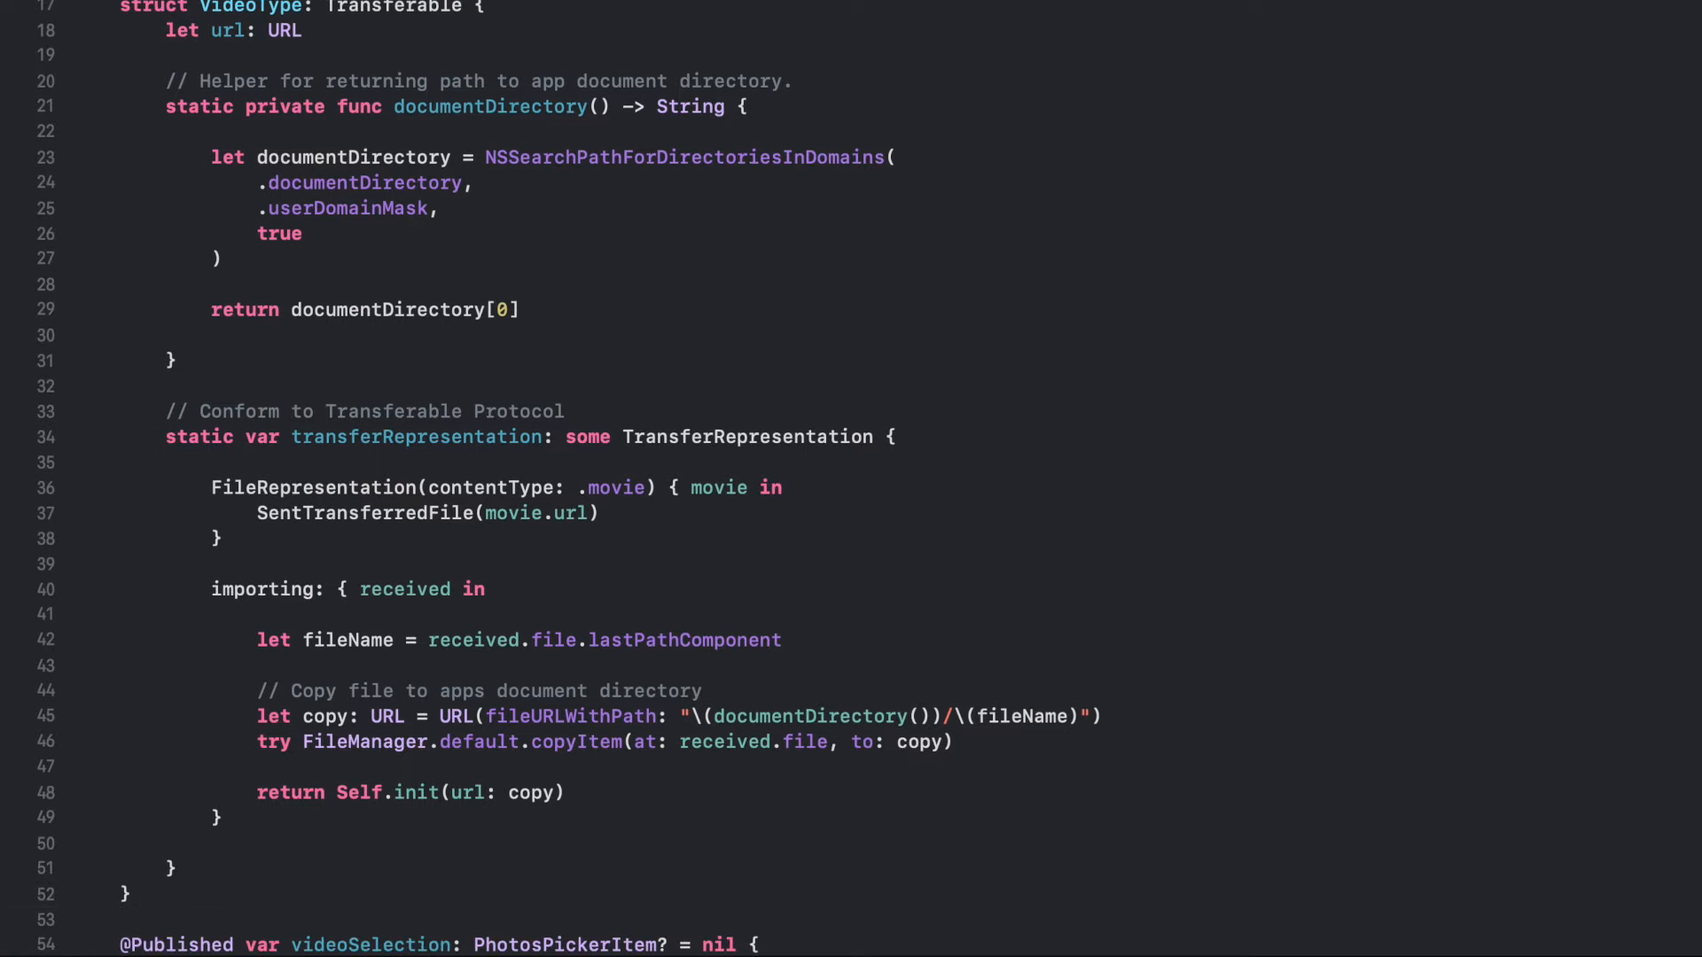
pyautogui.scroll(-3)
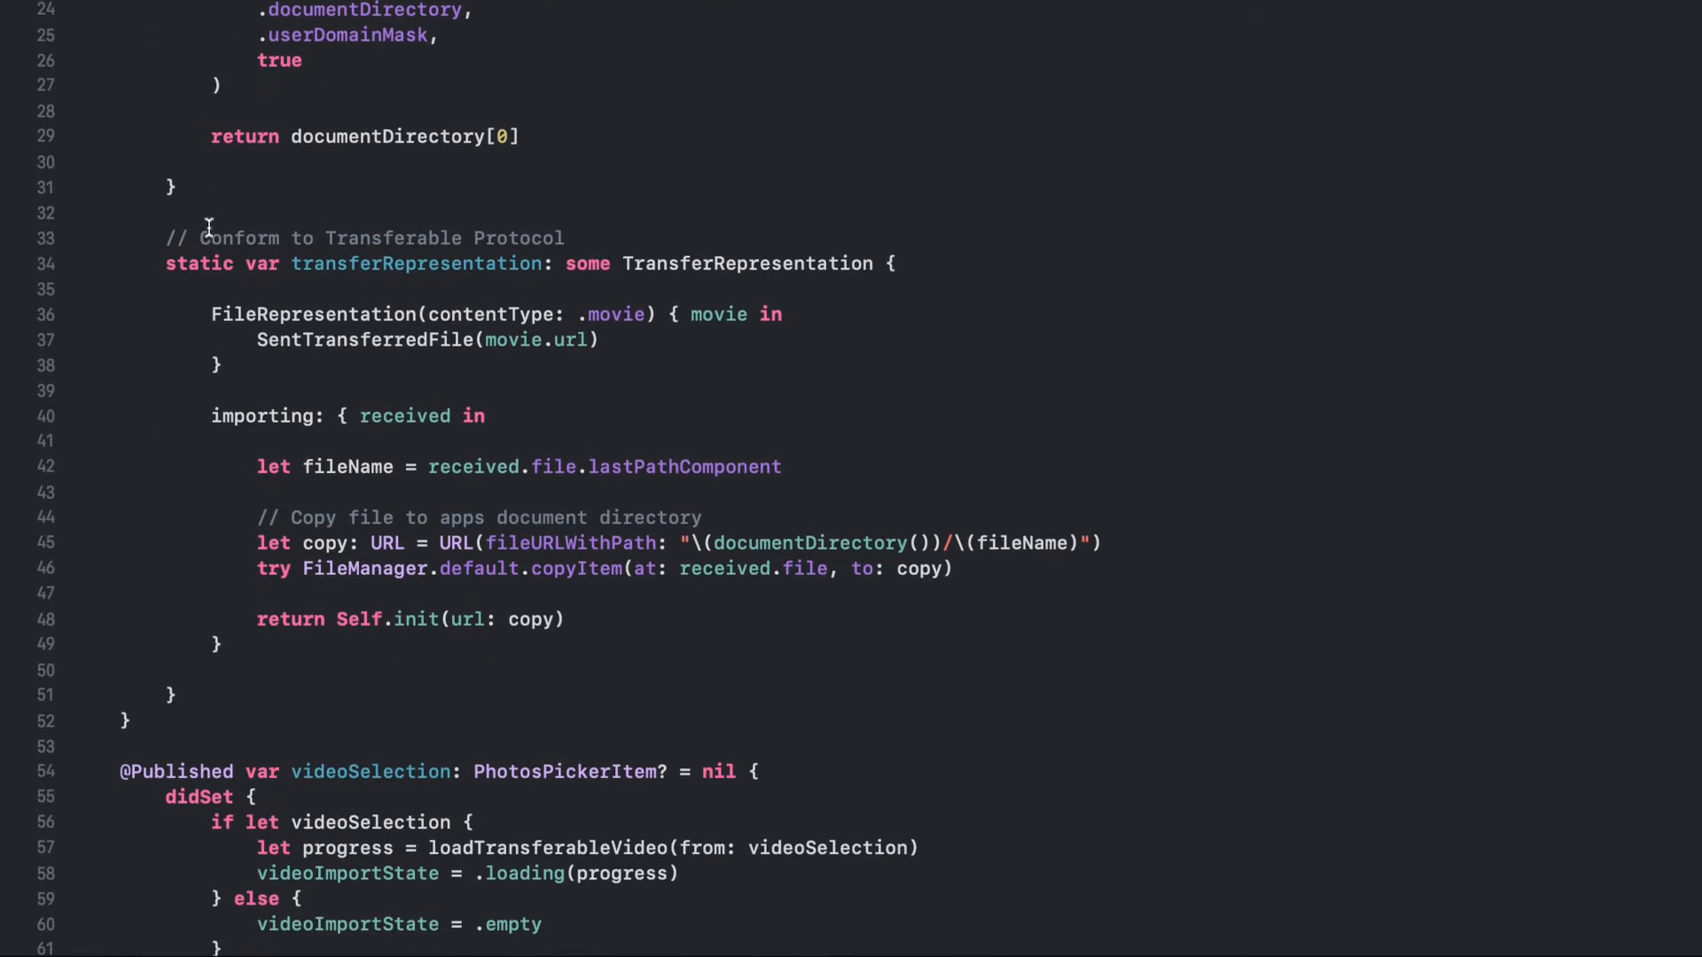
# Write private loadTransferableVideo(from:) using loadTransferable and DispatchQueue.main.async.
pyautogui.scroll(-3)
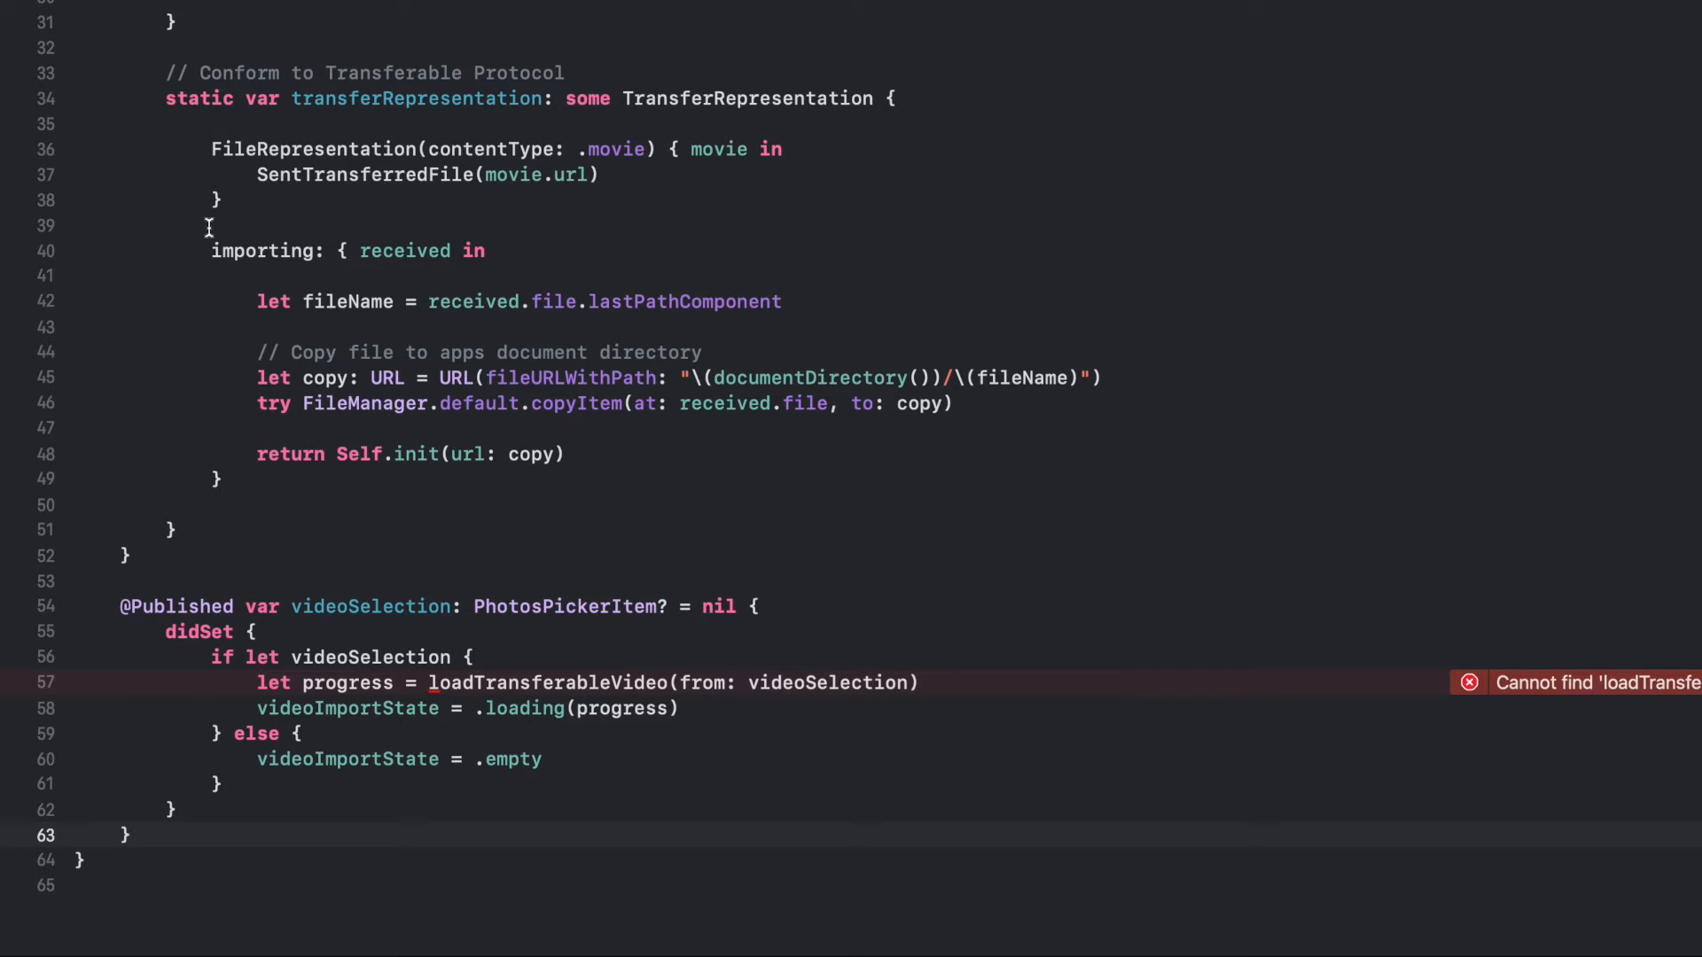
pyautogui.click(130, 835)
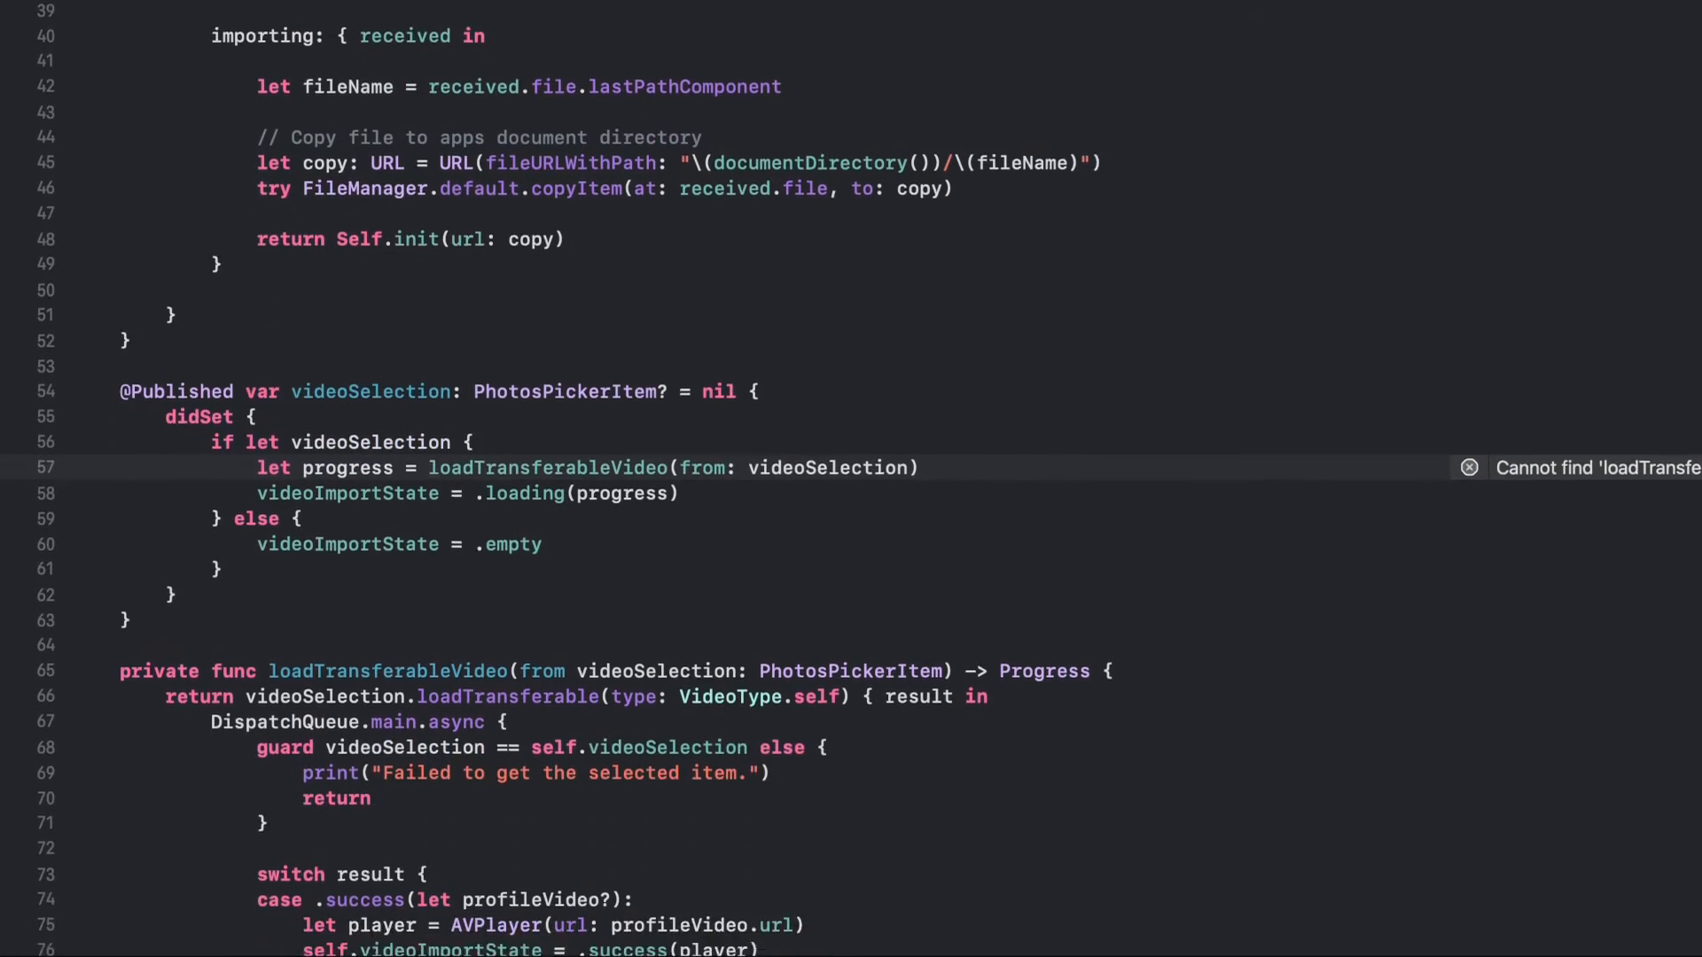
pyautogui.scroll(-3)
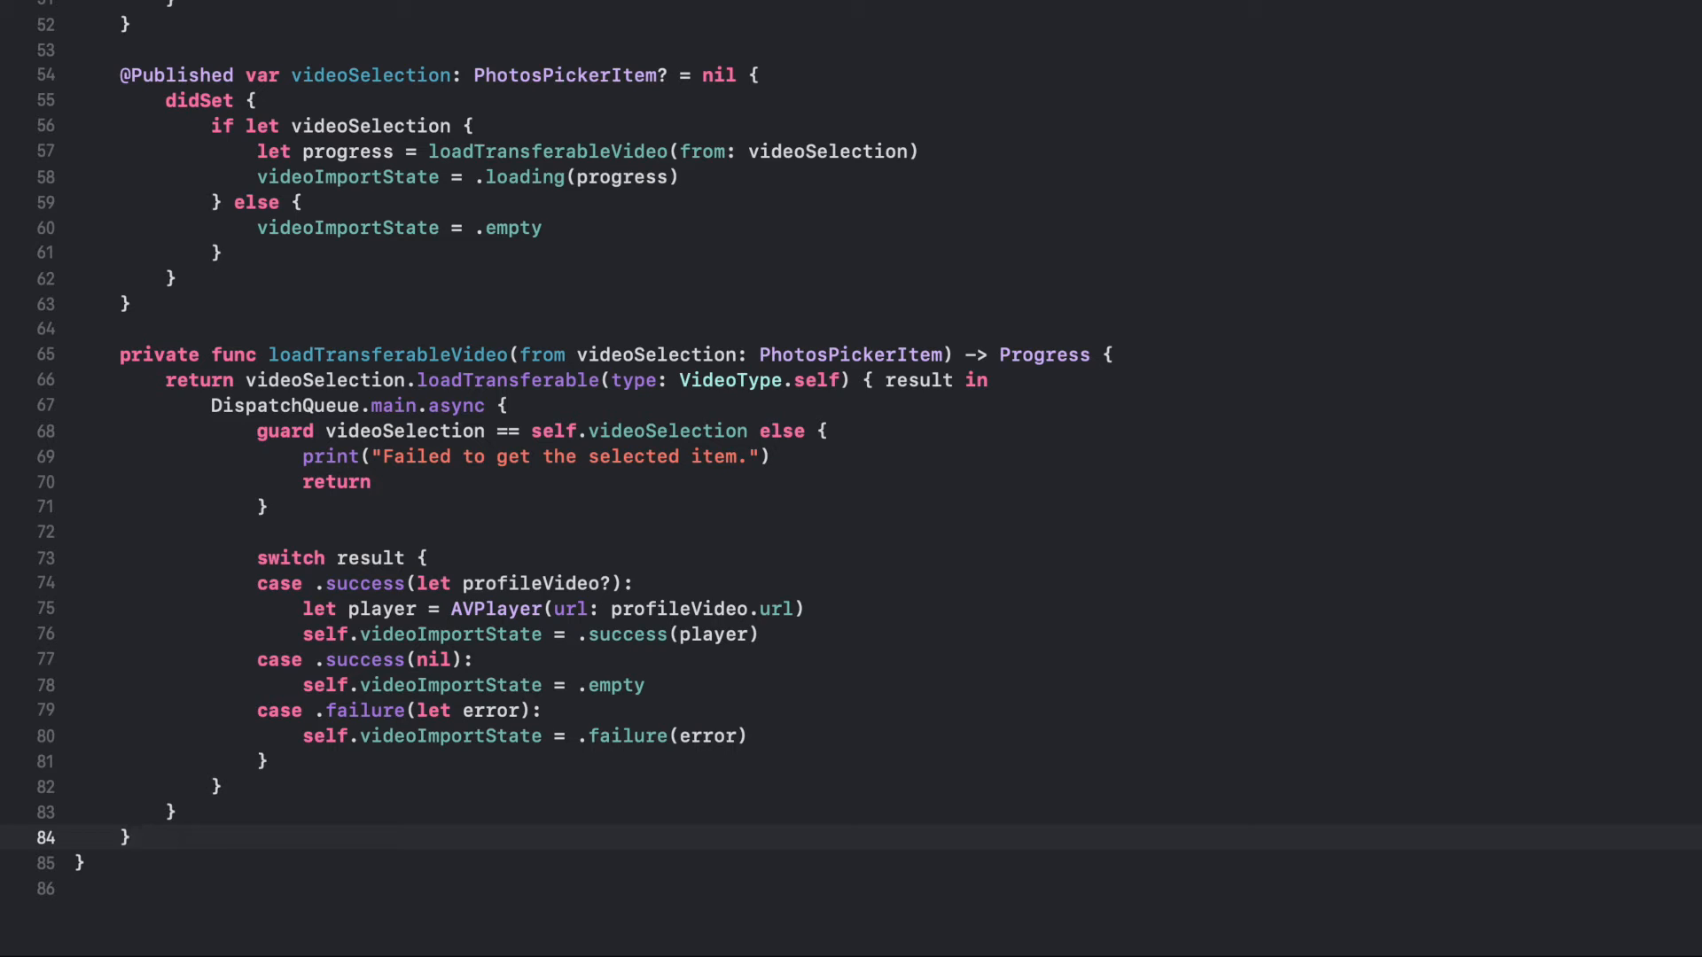
# Add the result switch with .success creating AVPlayer, .success(nil) resetting, and .failure storing the error.
pyautogui.click(130, 837)
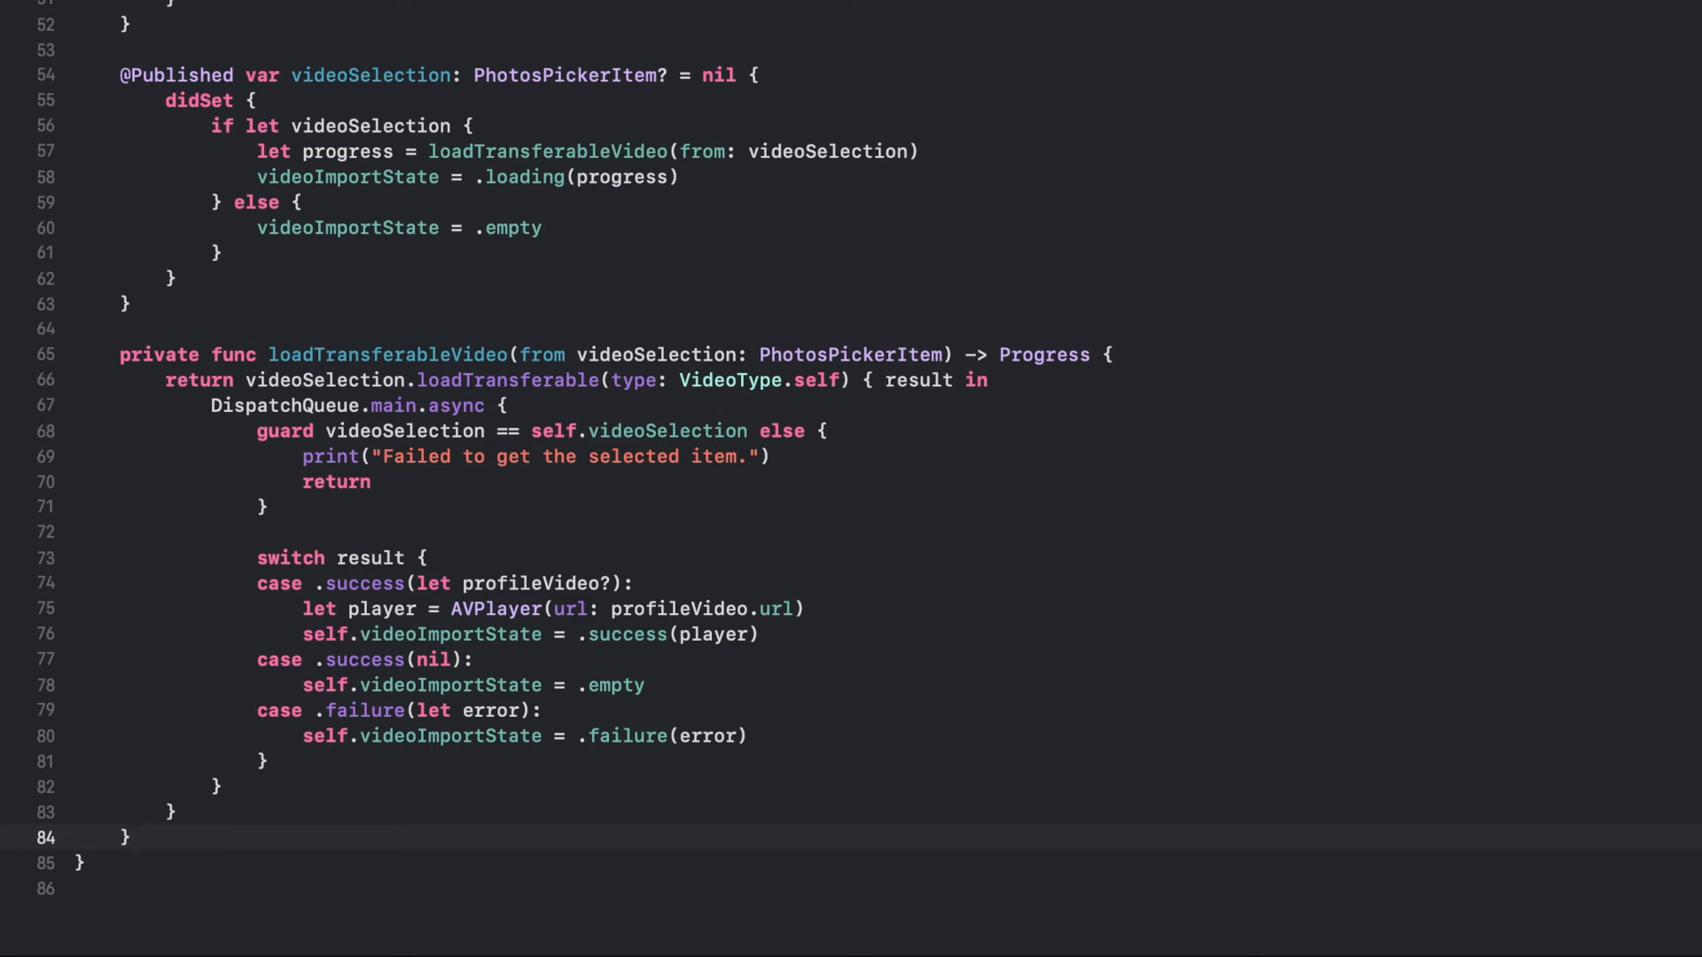
pyautogui.click(130, 837)
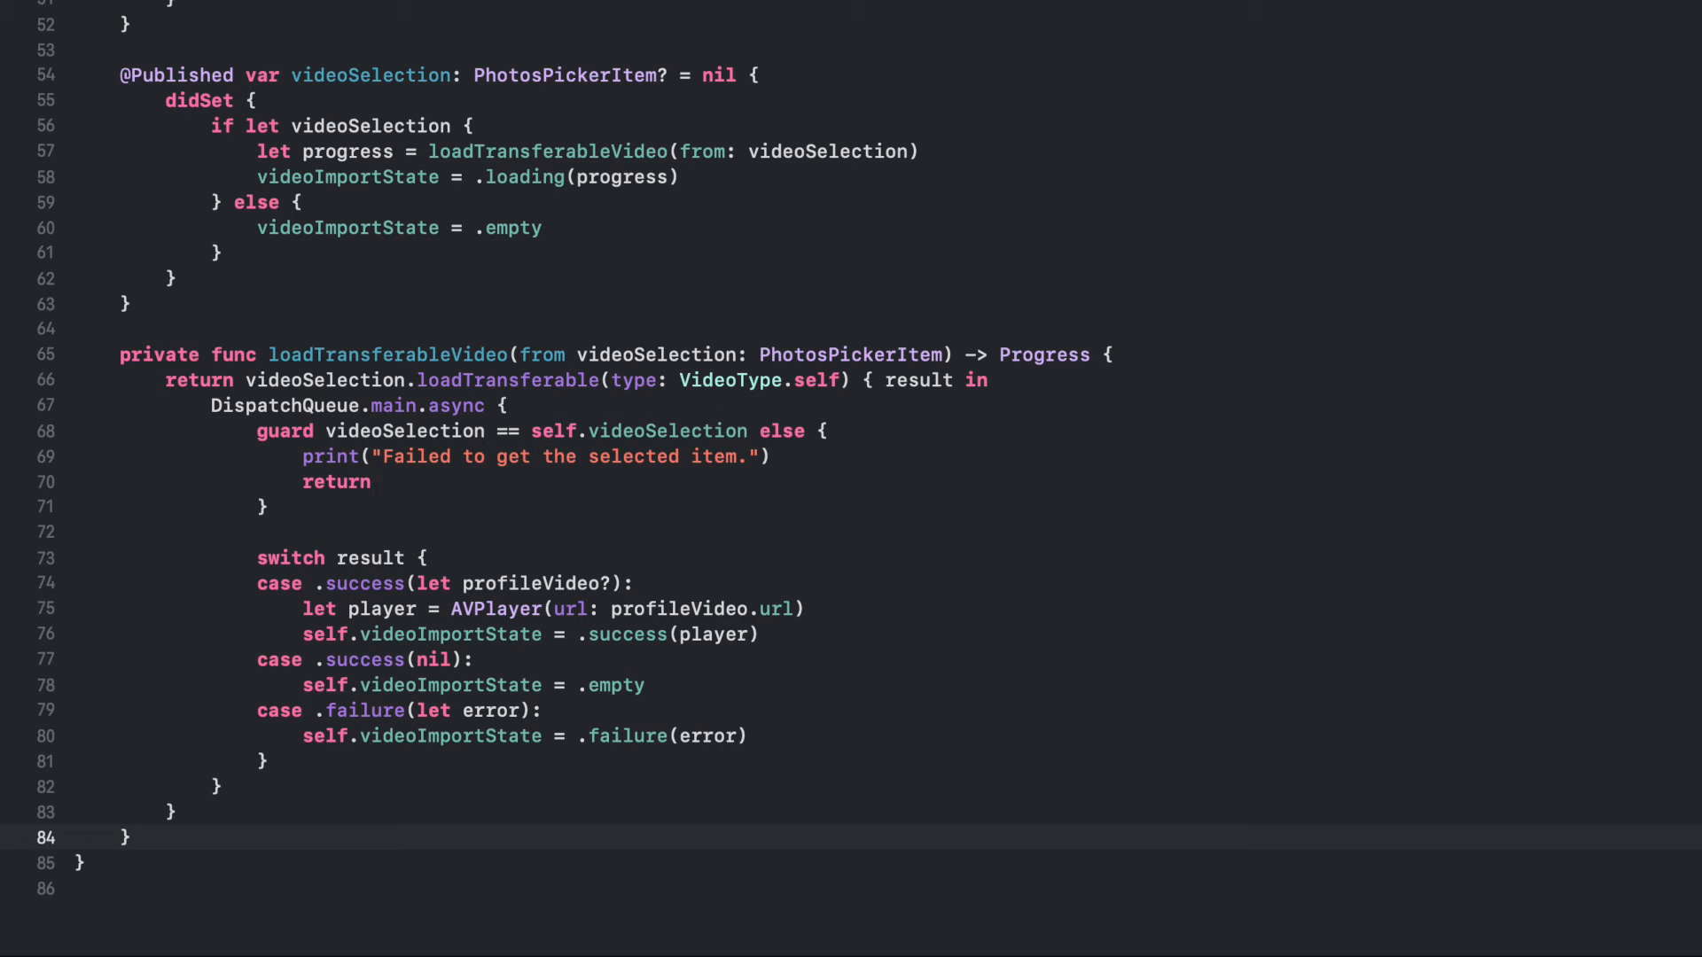
pyautogui.click(102, 156)
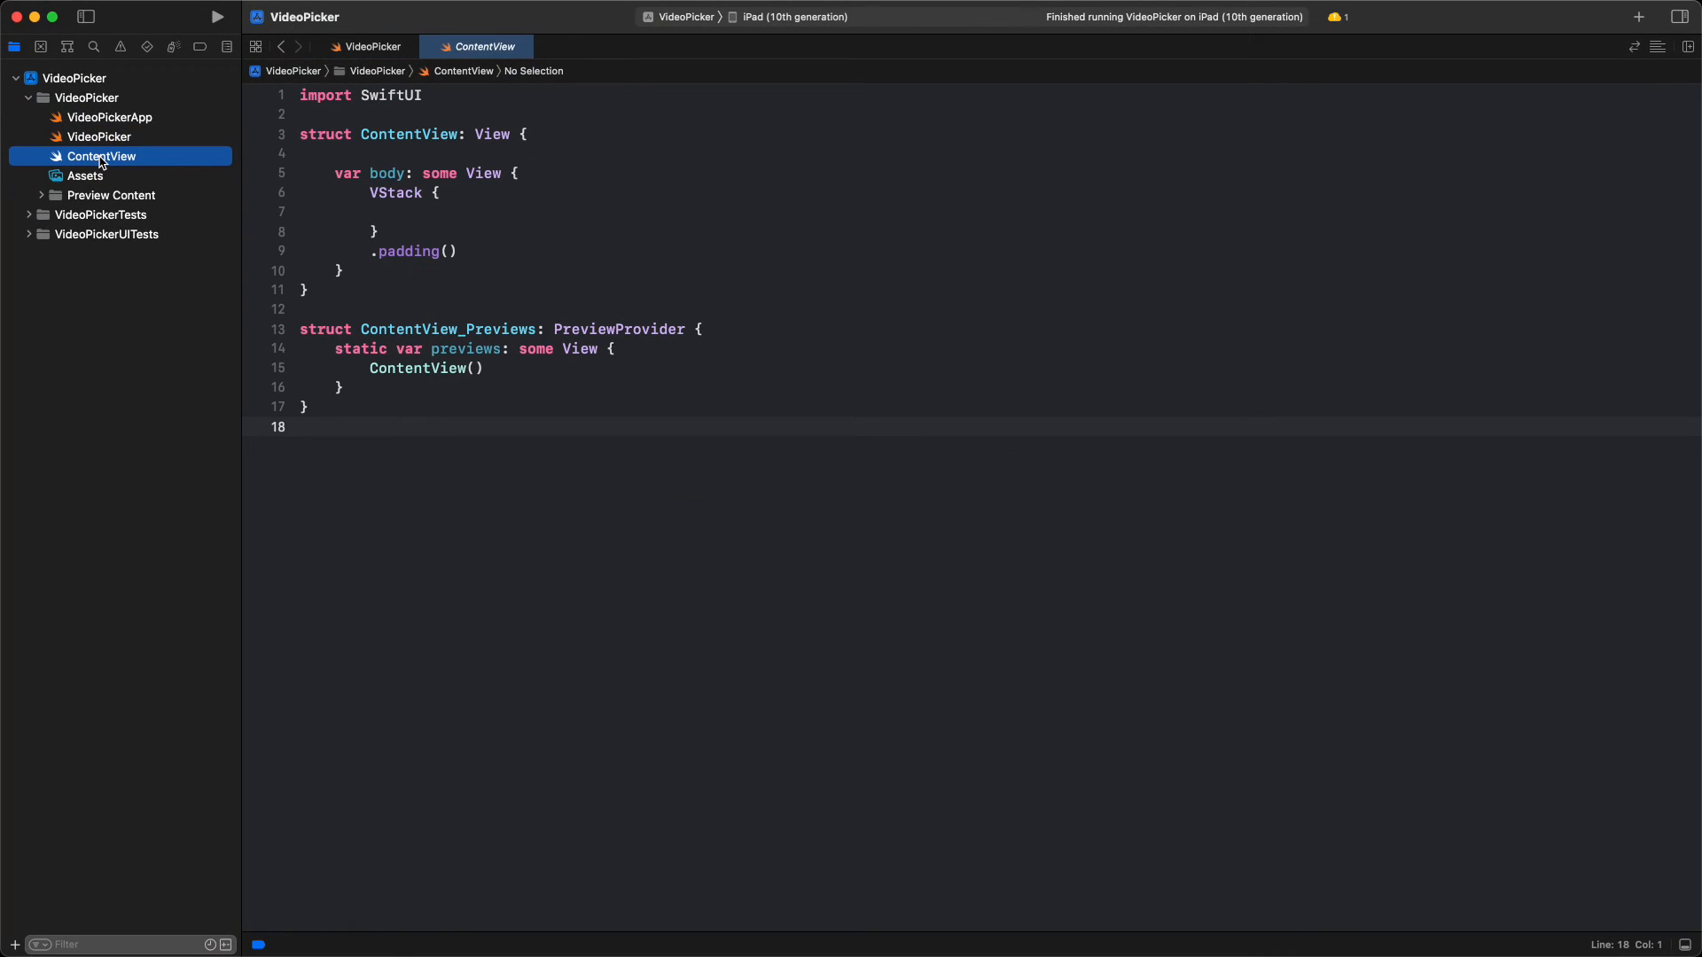
pyautogui.click(445, 114)
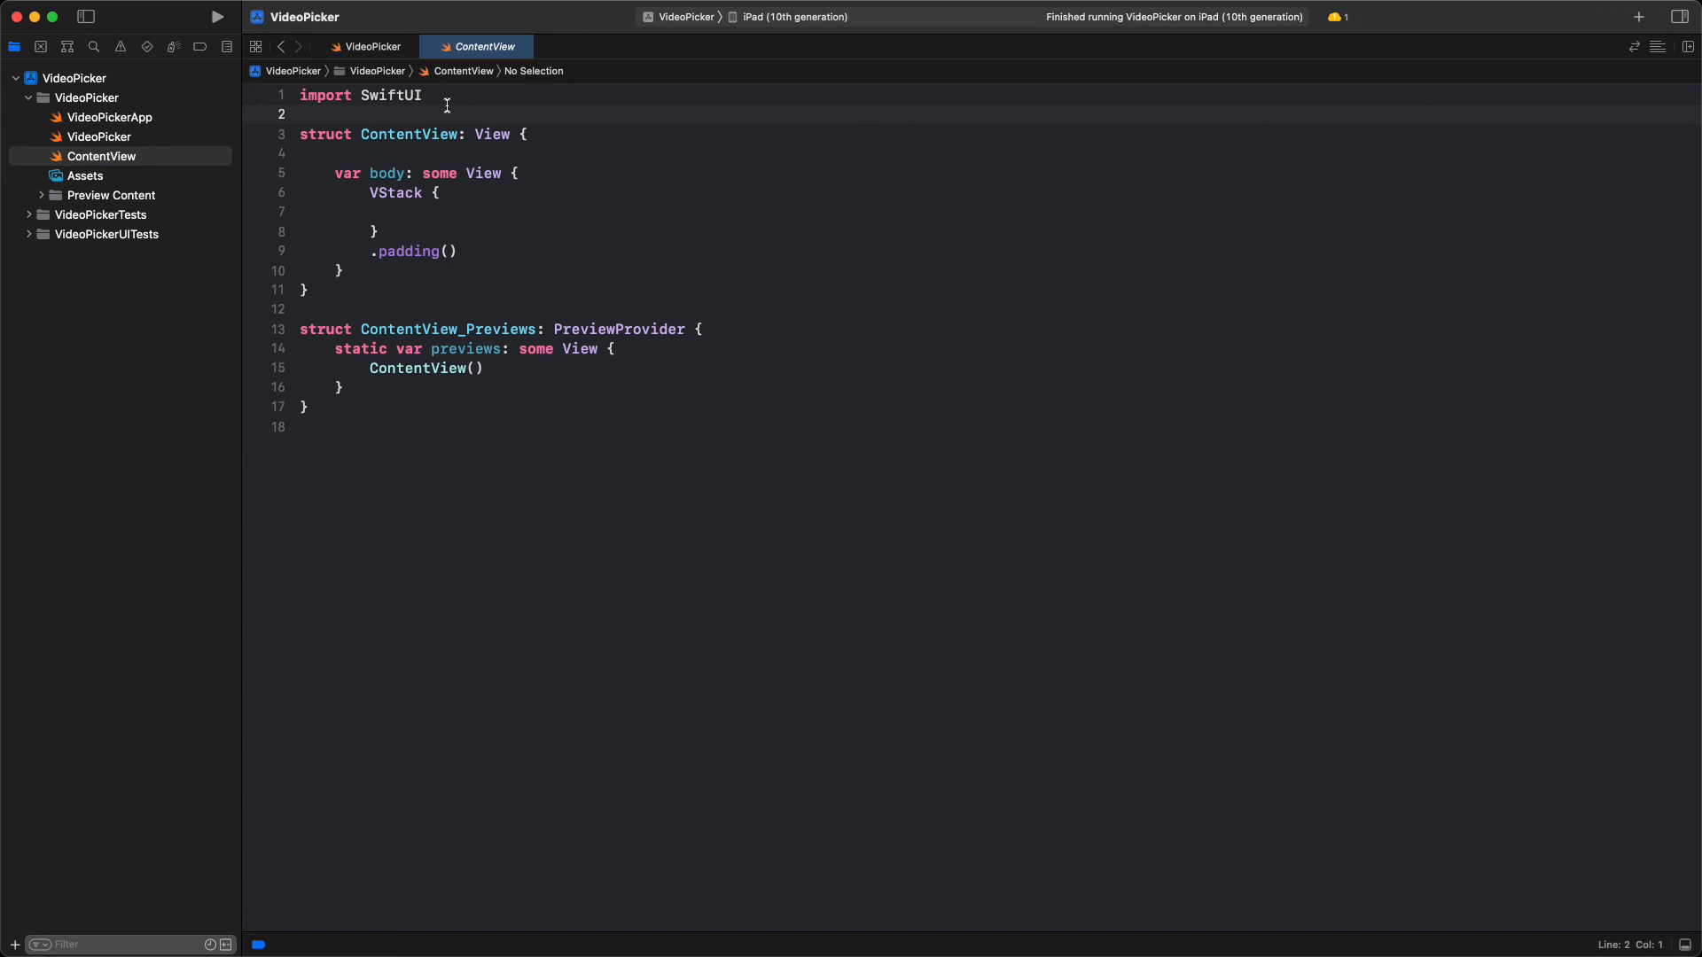
pyautogui.write('import PhotosUI')
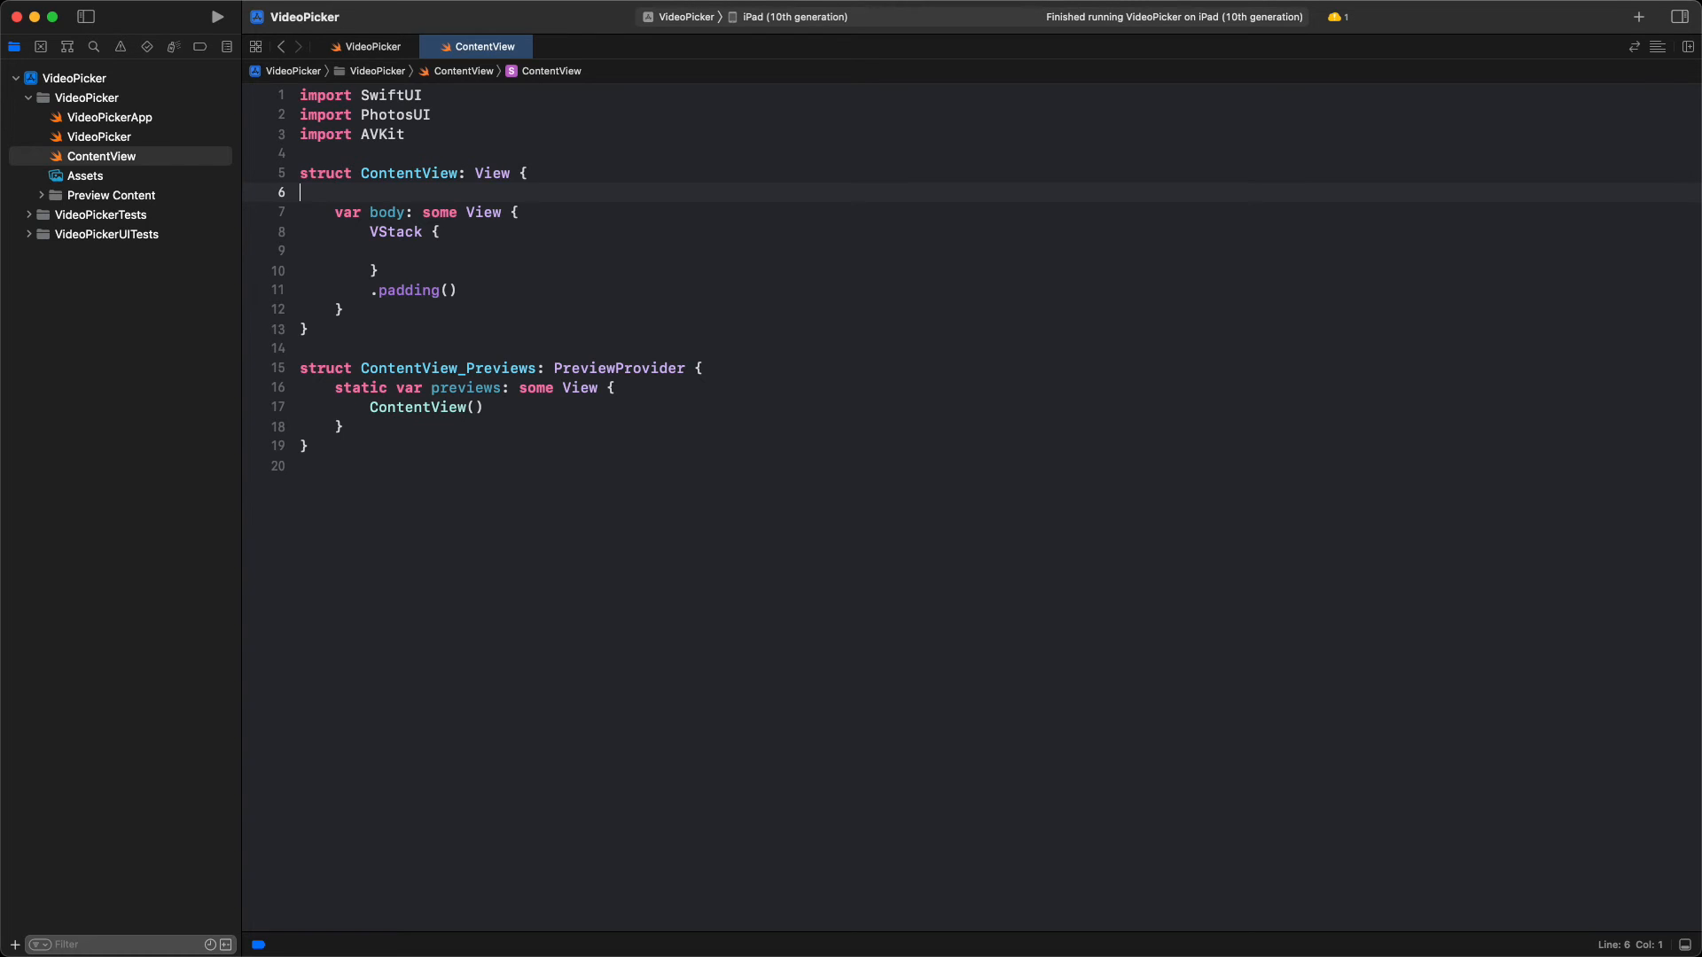
pyautogui.write('@StateObject var videoPicker = VideoPicker()')
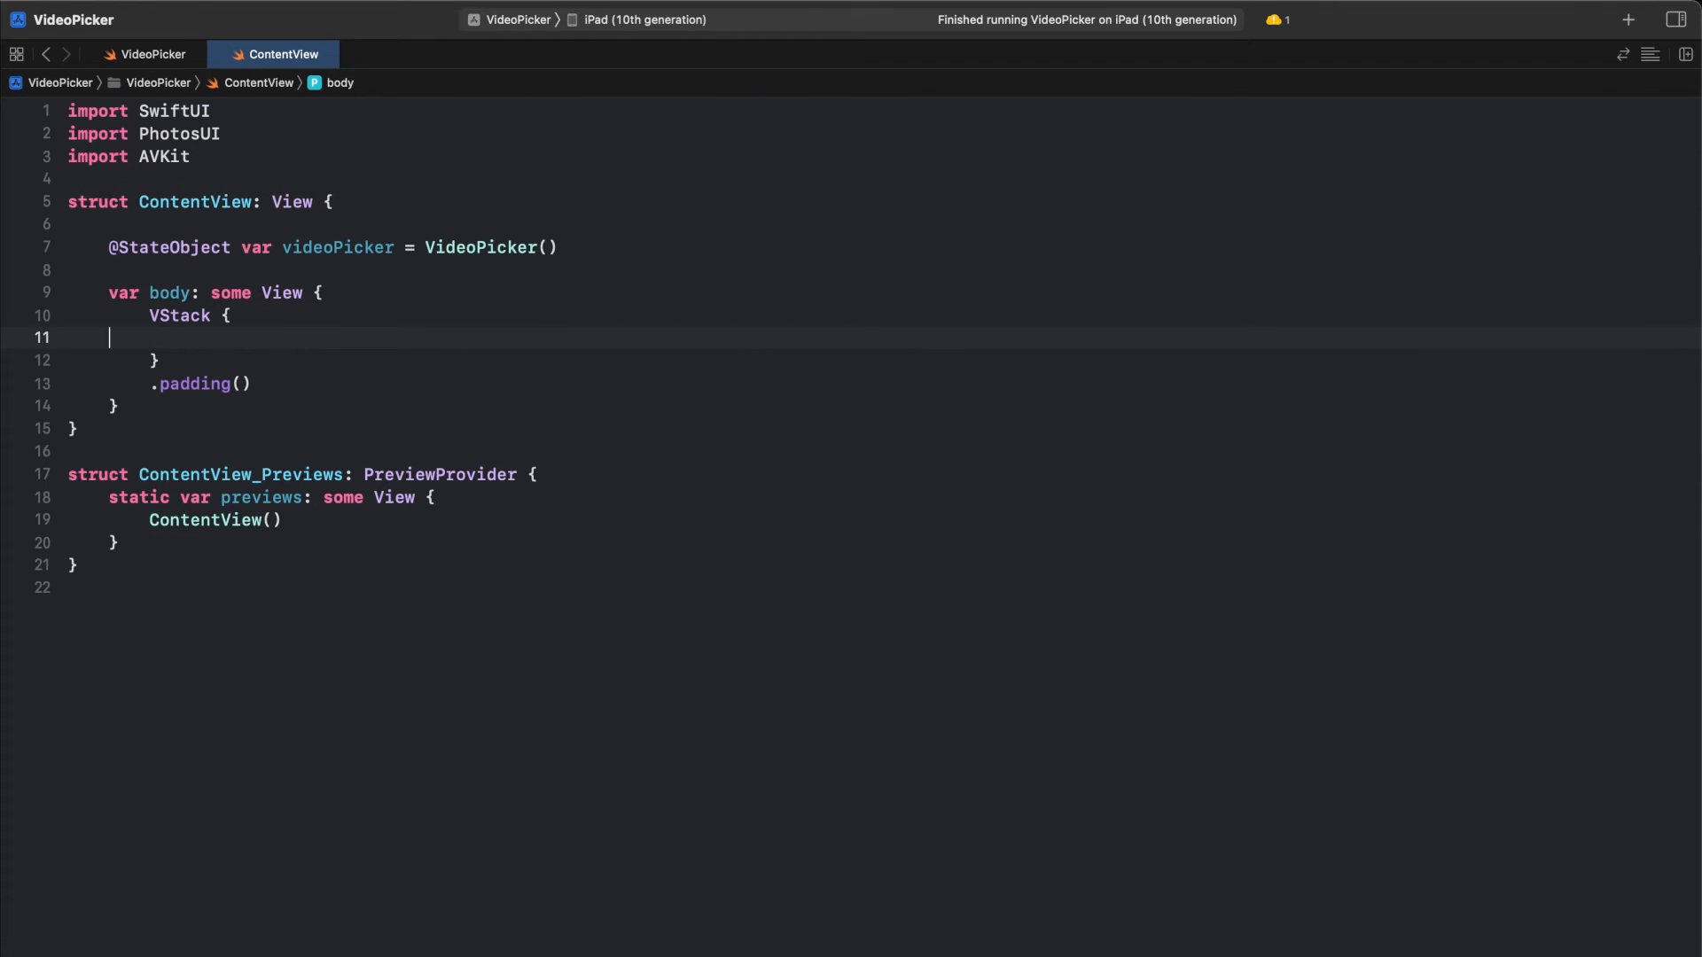
# Add a PhotosPicker "Choose Video" bound to videoSelection and a switch on videoImportState.
pyautogui.write('PhotosPicker(')
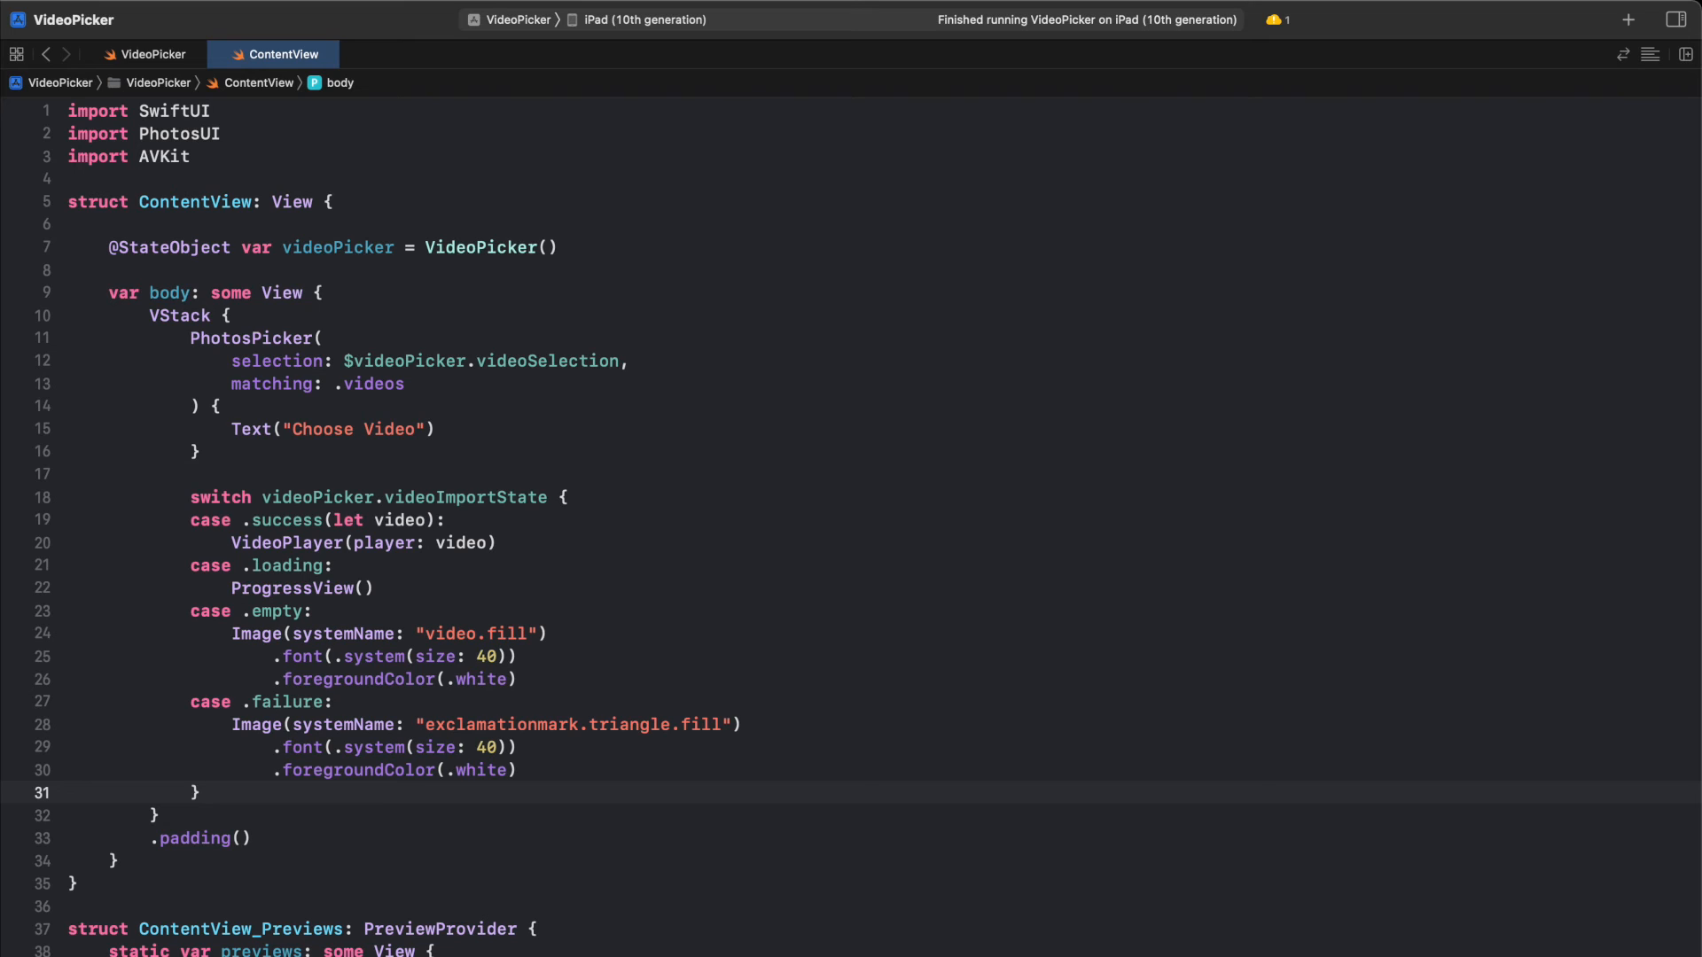
pyautogui.click(202, 792)
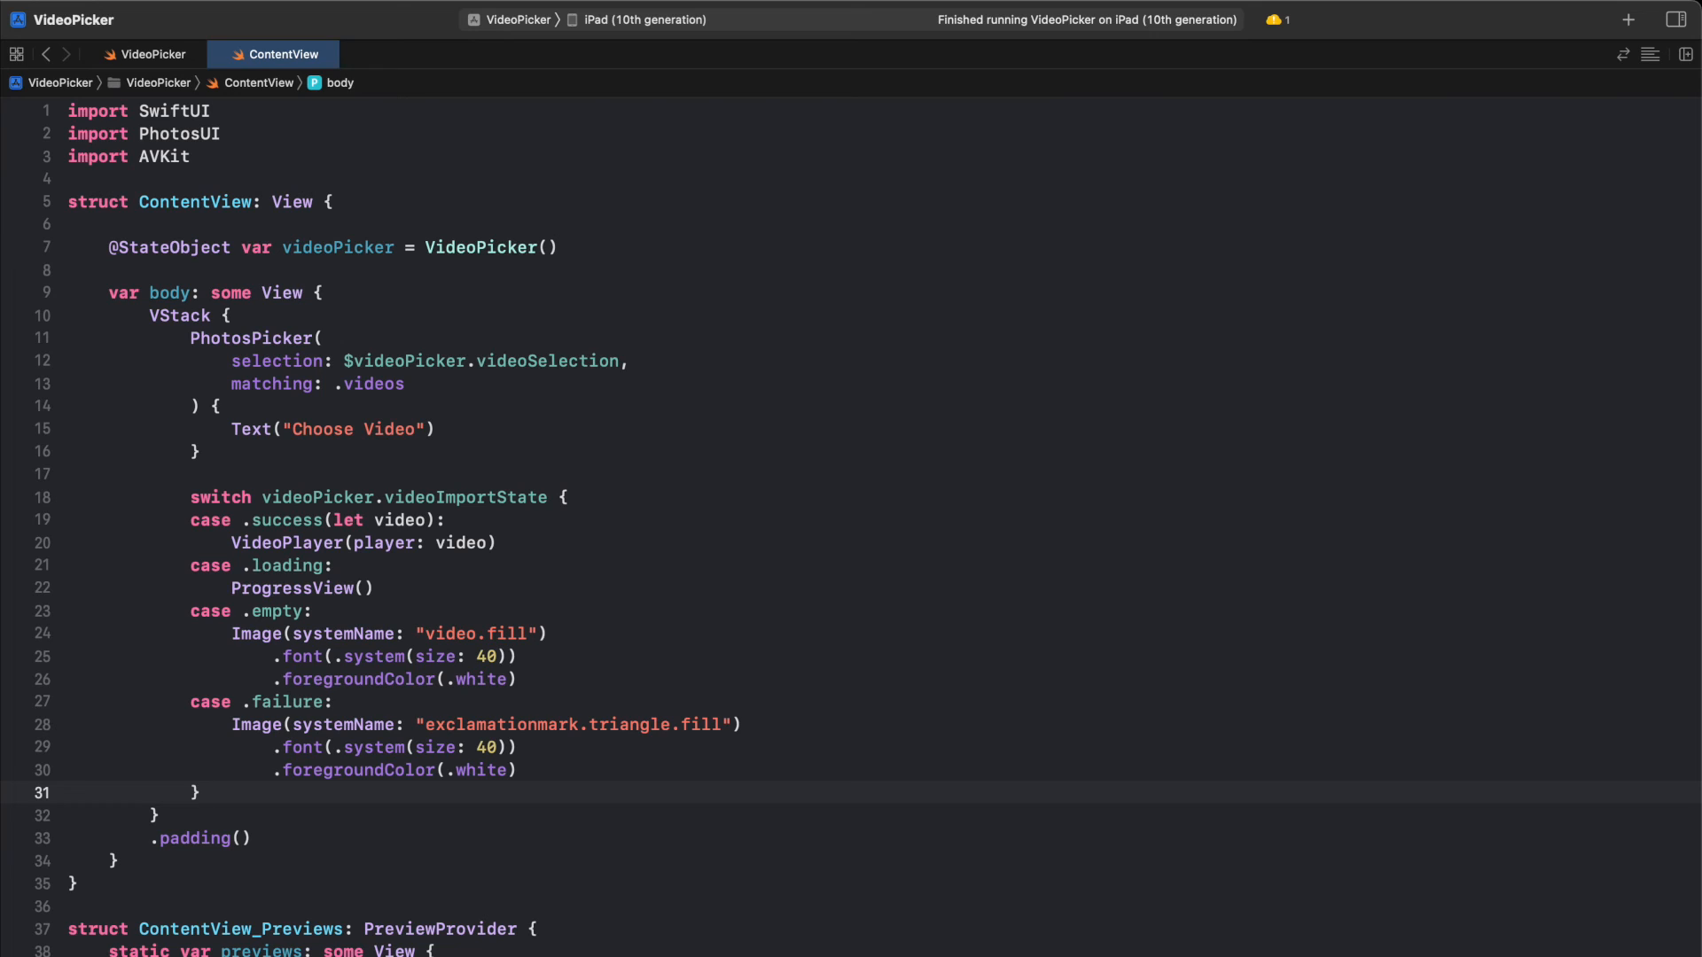
pyautogui.click(202, 792)
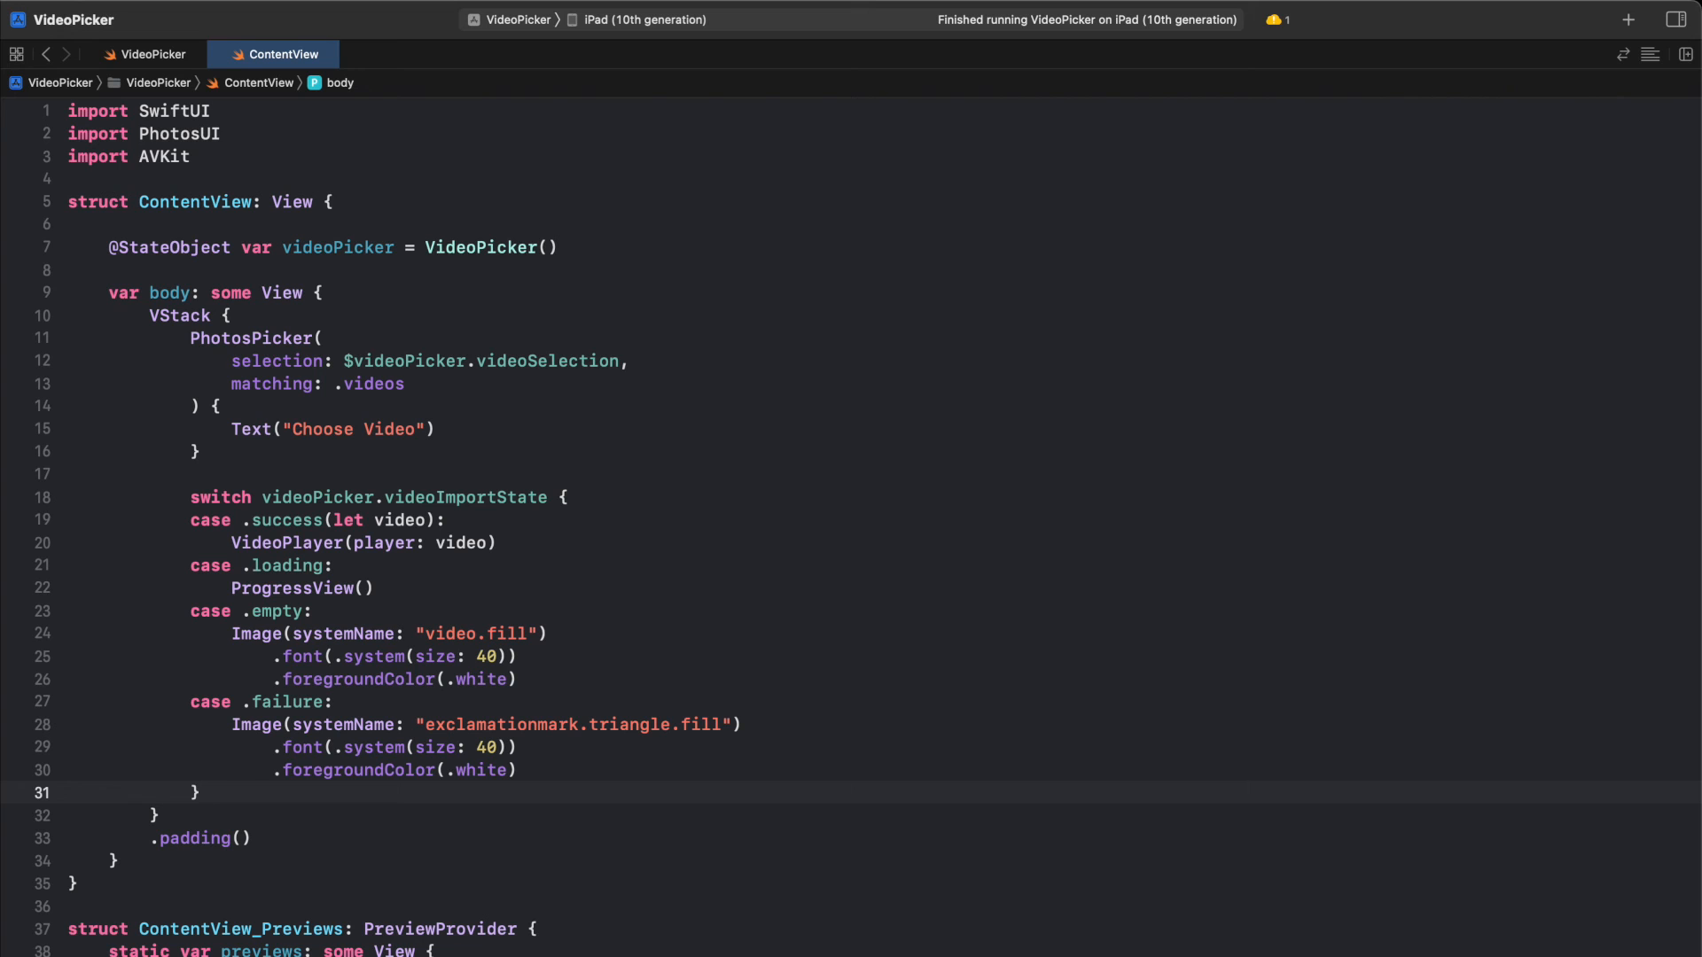
pyautogui.click(199, 792)
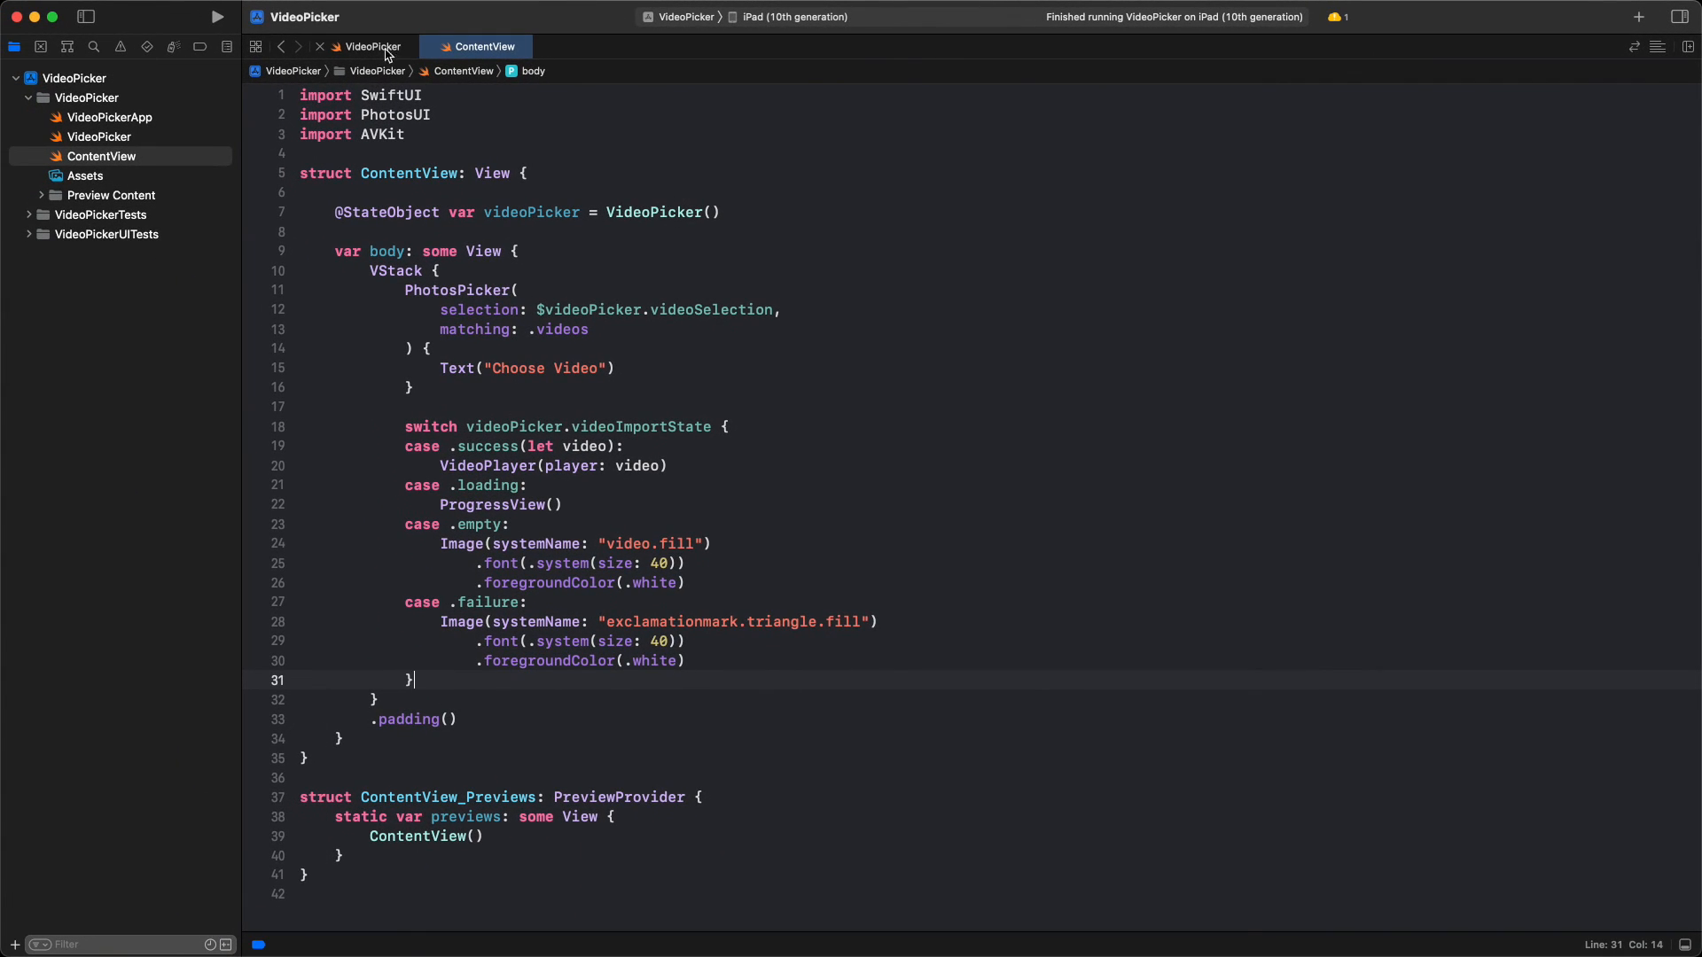
# Build and run the VideoPicker app on the iPad simulator.
pyautogui.click(224, 16)
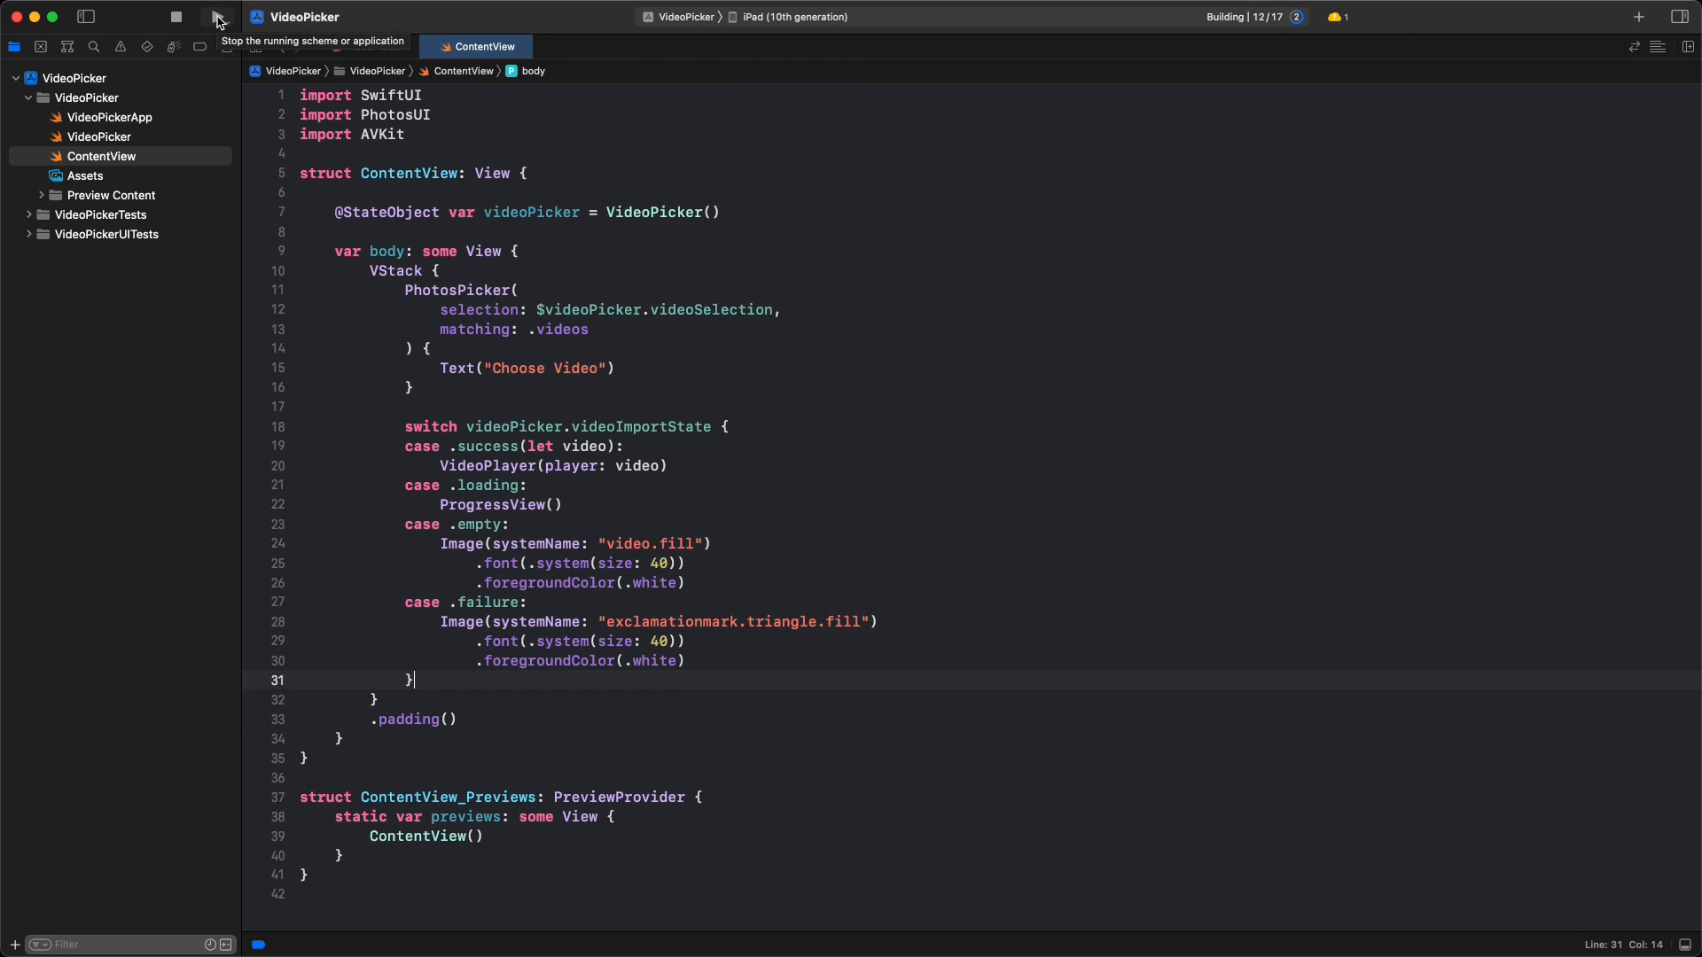
pyautogui.click(219, 19)
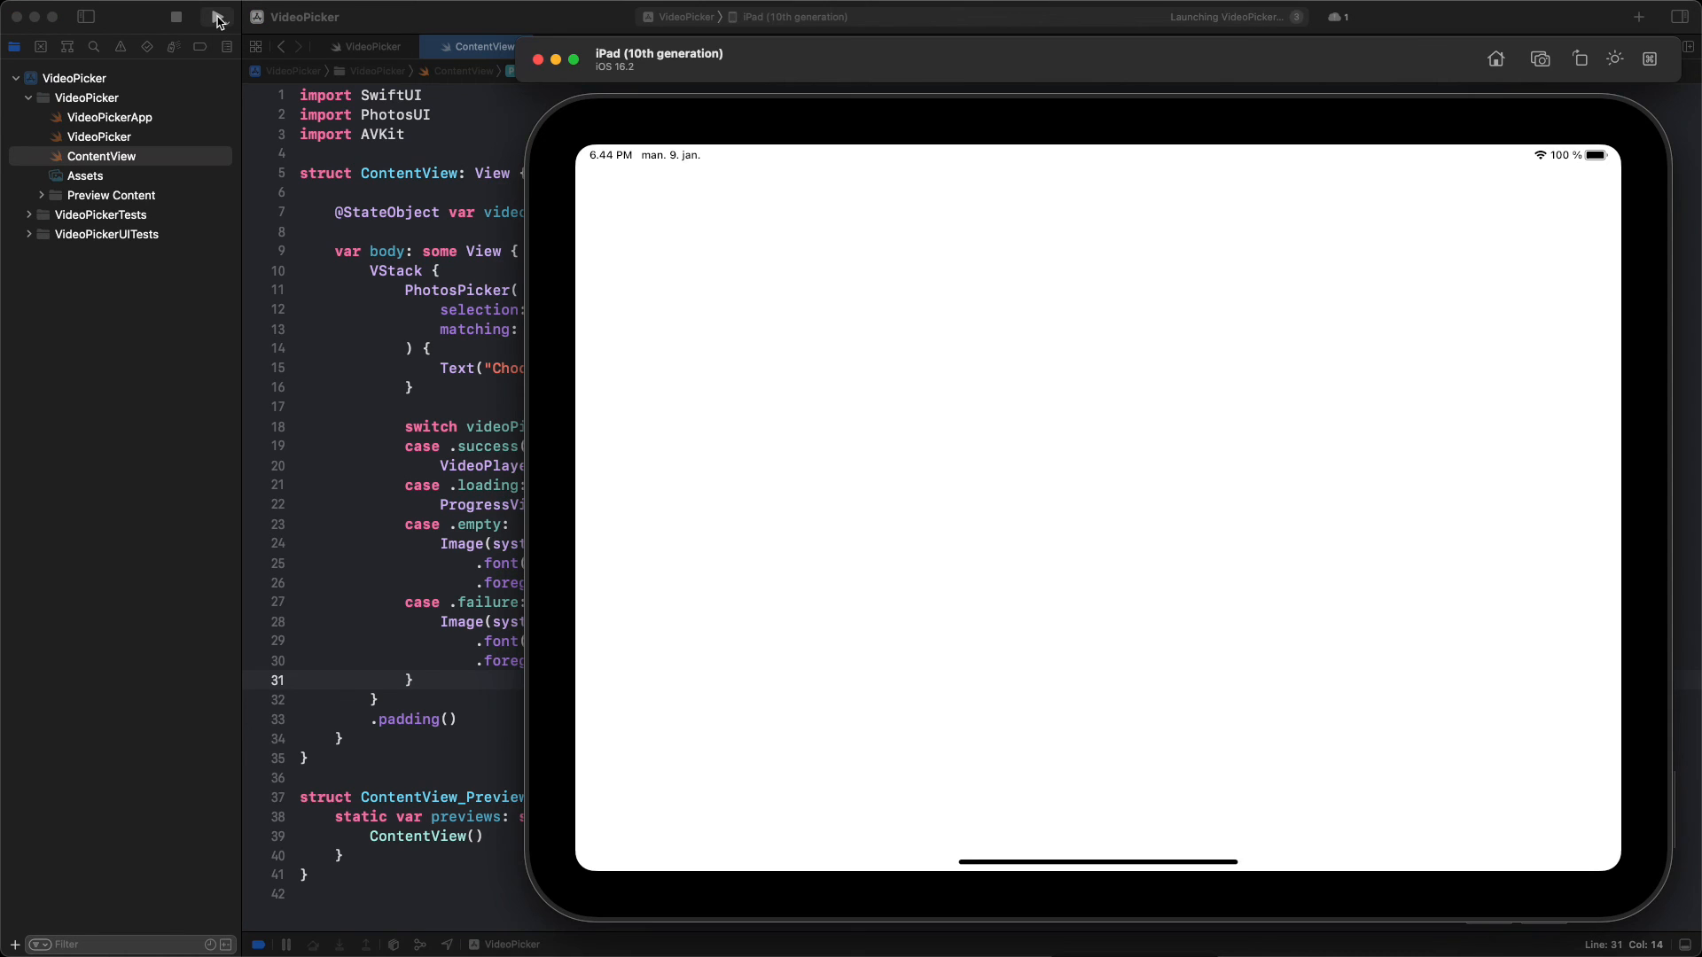
pyautogui.click(216, 16)
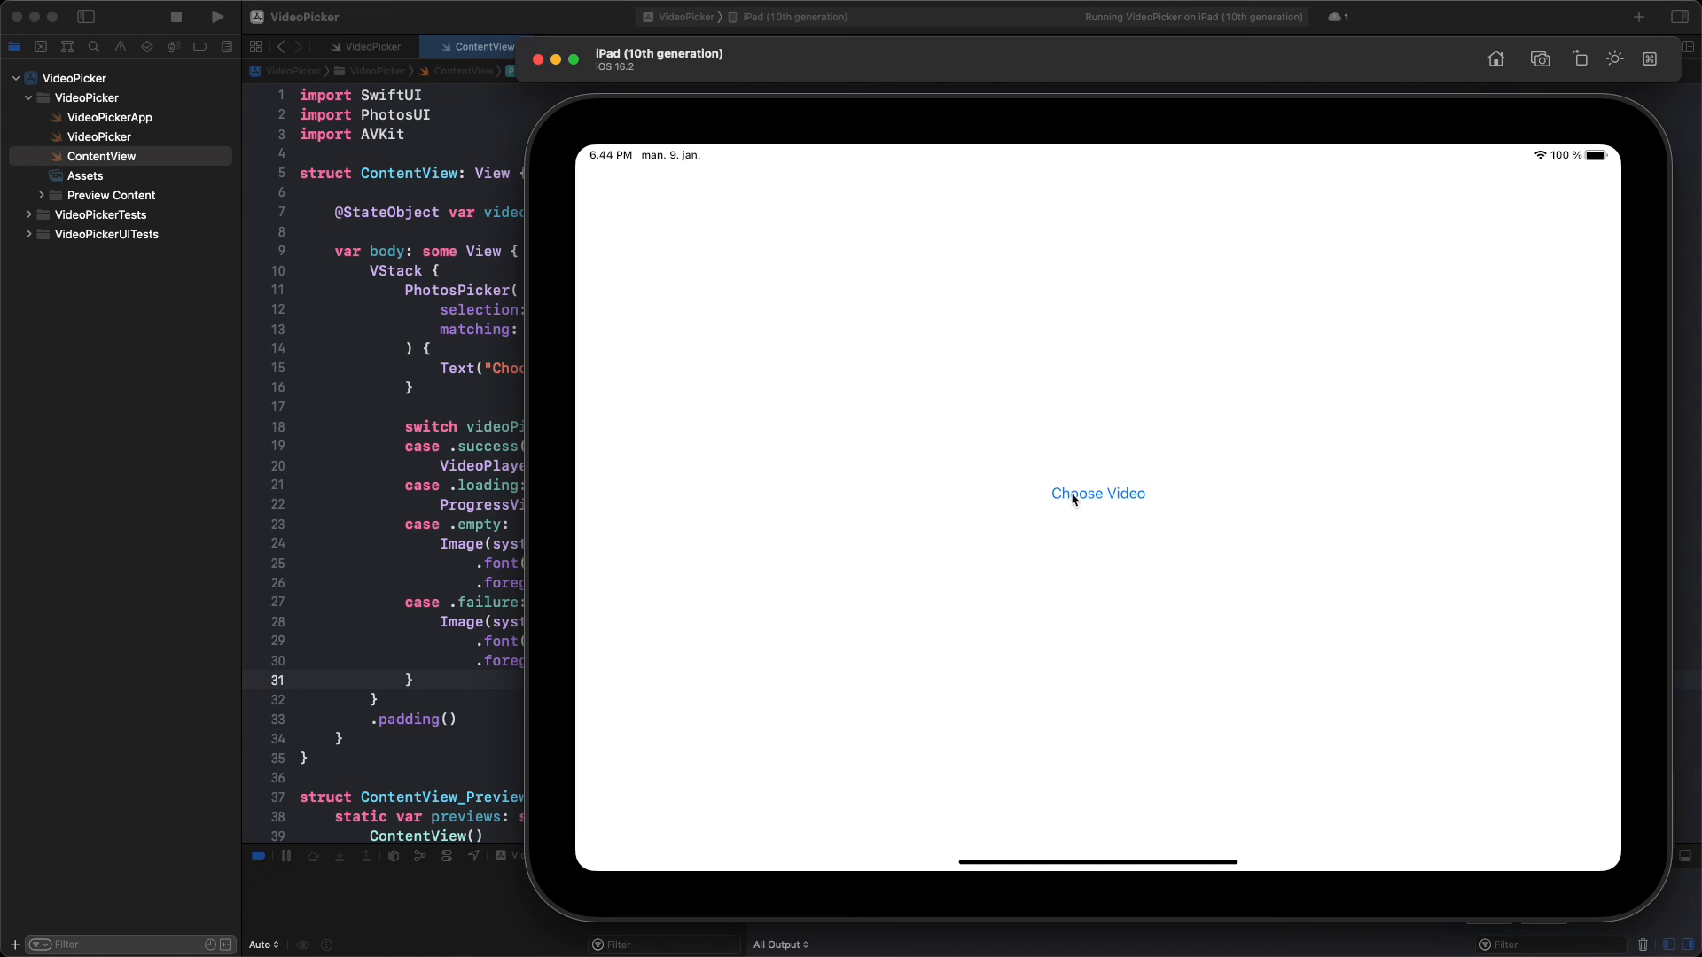
pyautogui.moveTo(1073, 501)
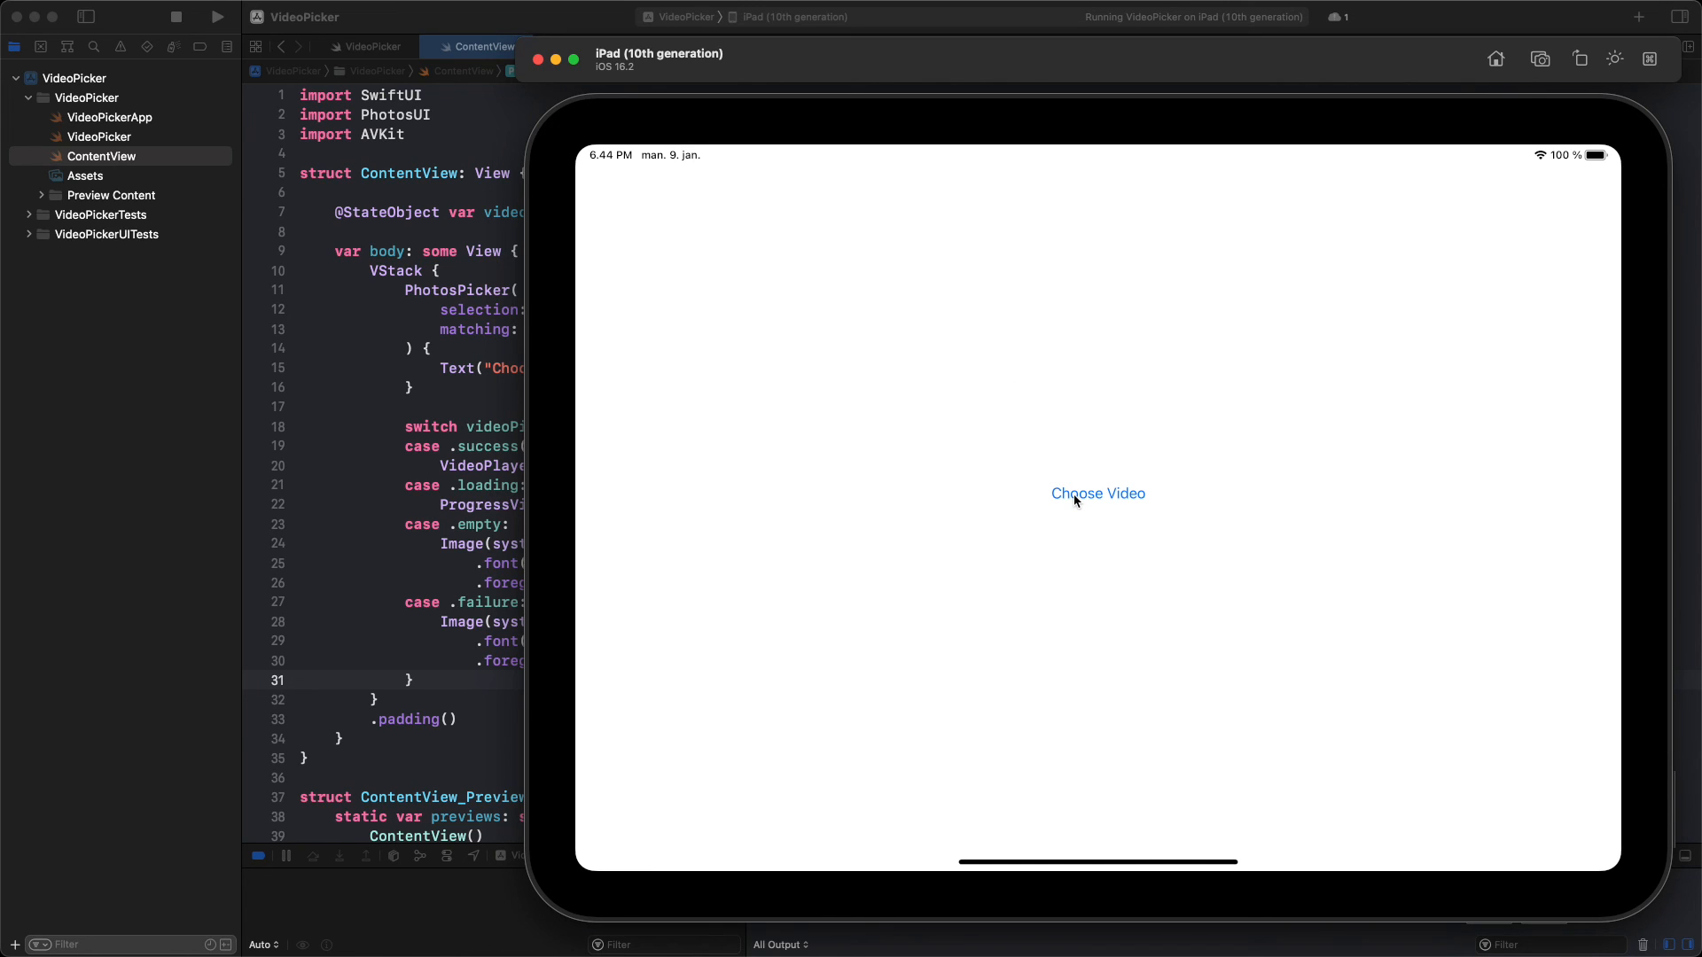
# Choose the second golf video from Photos via Choose Video and play it.
pyautogui.click(1097, 493)
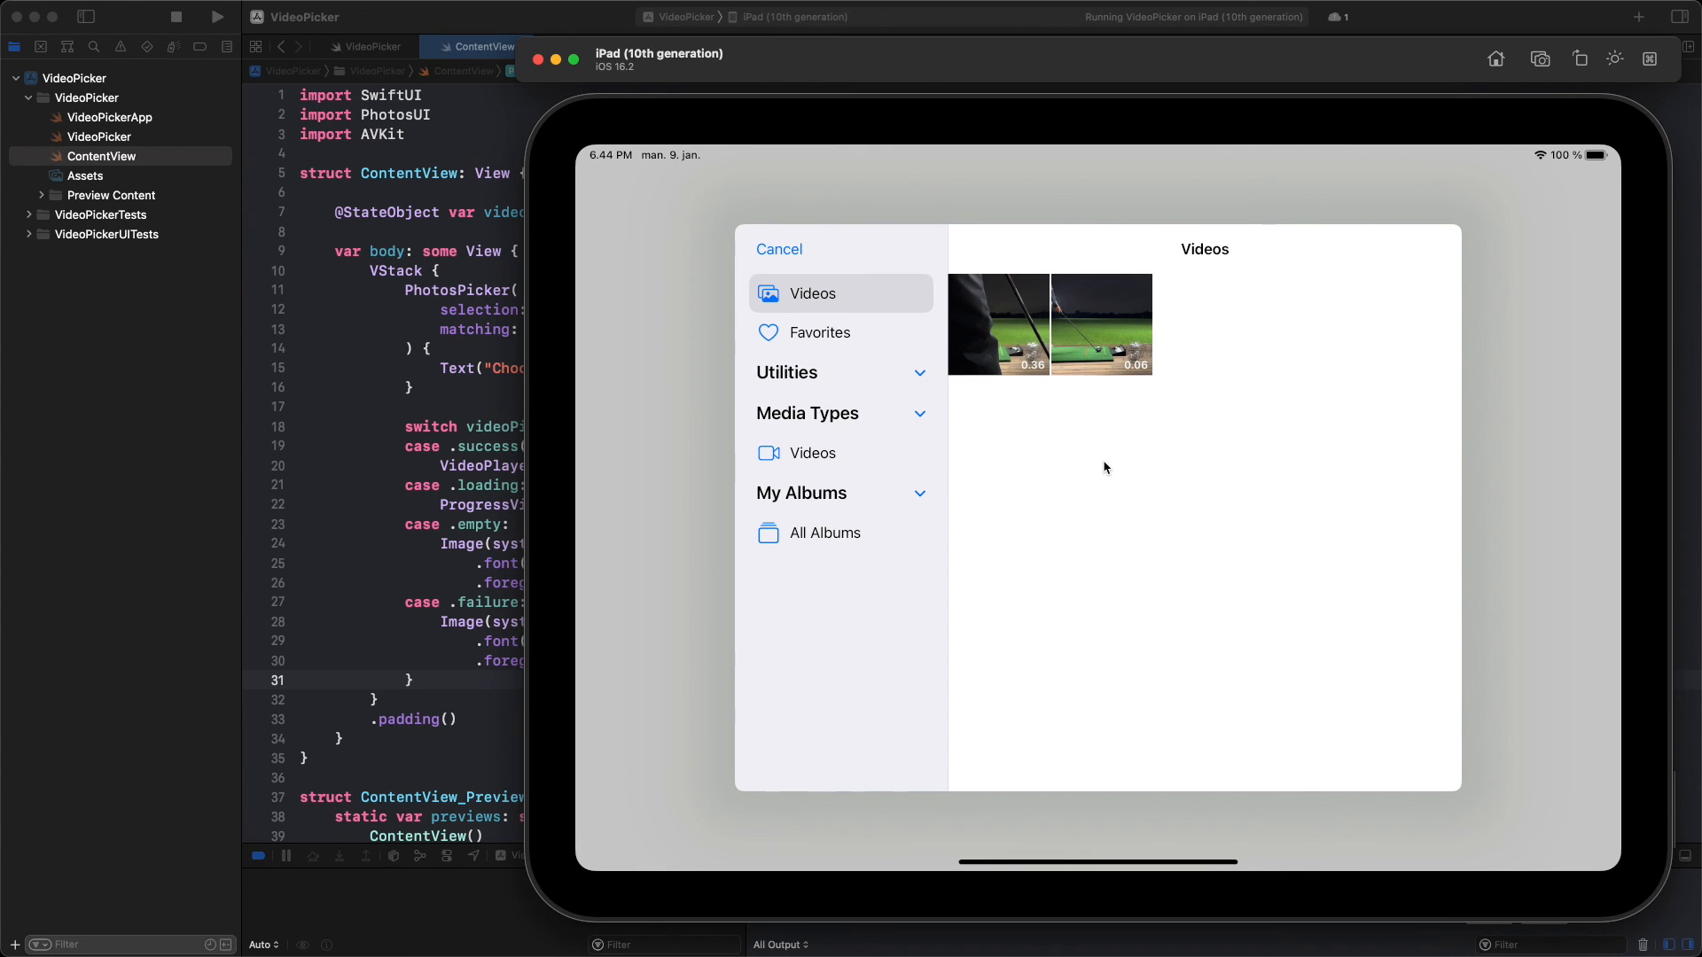
pyautogui.moveTo(1089, 328)
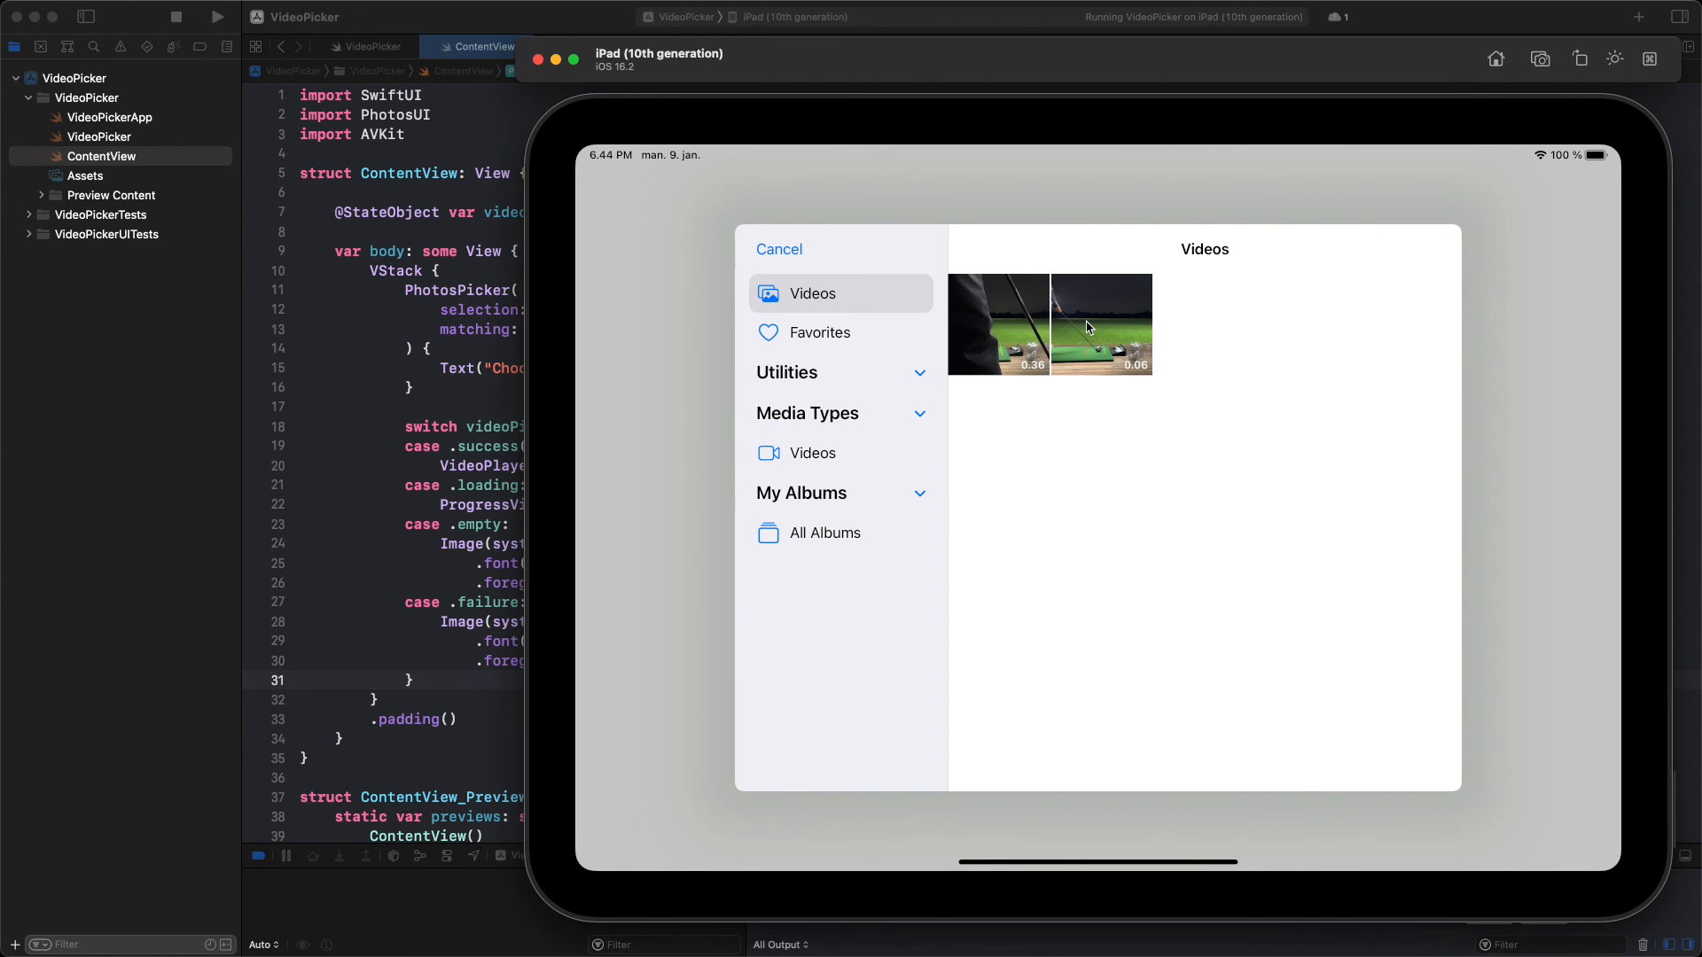
pyautogui.click(1102, 323)
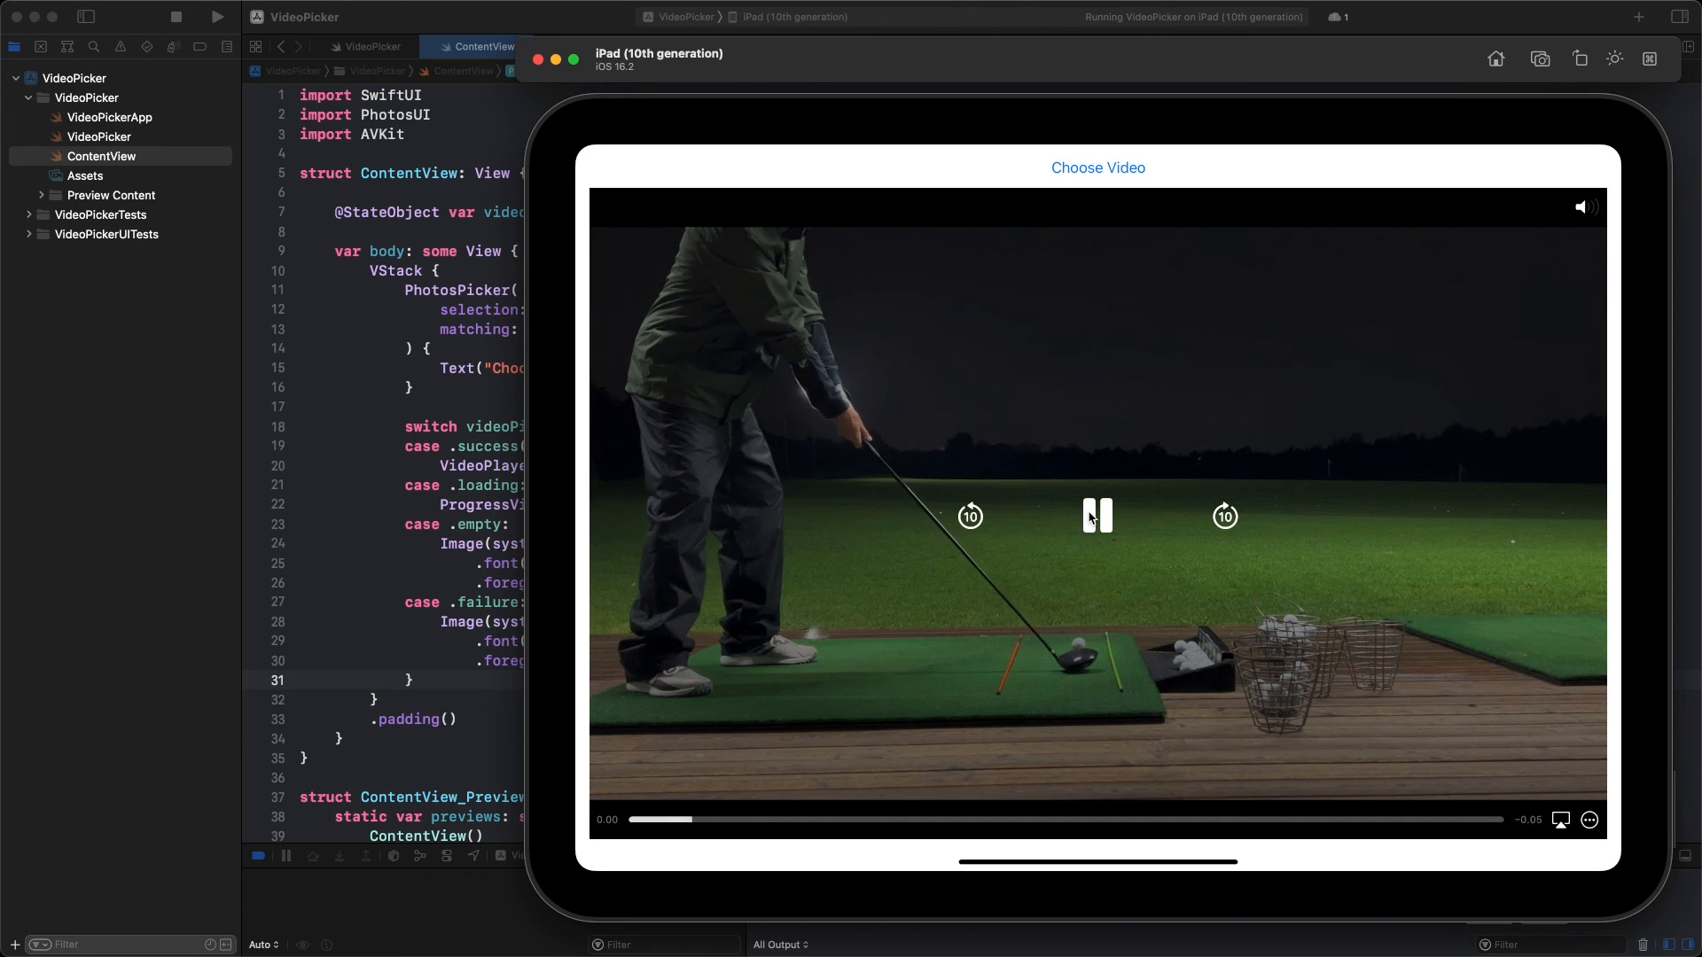
pyautogui.click(1098, 516)
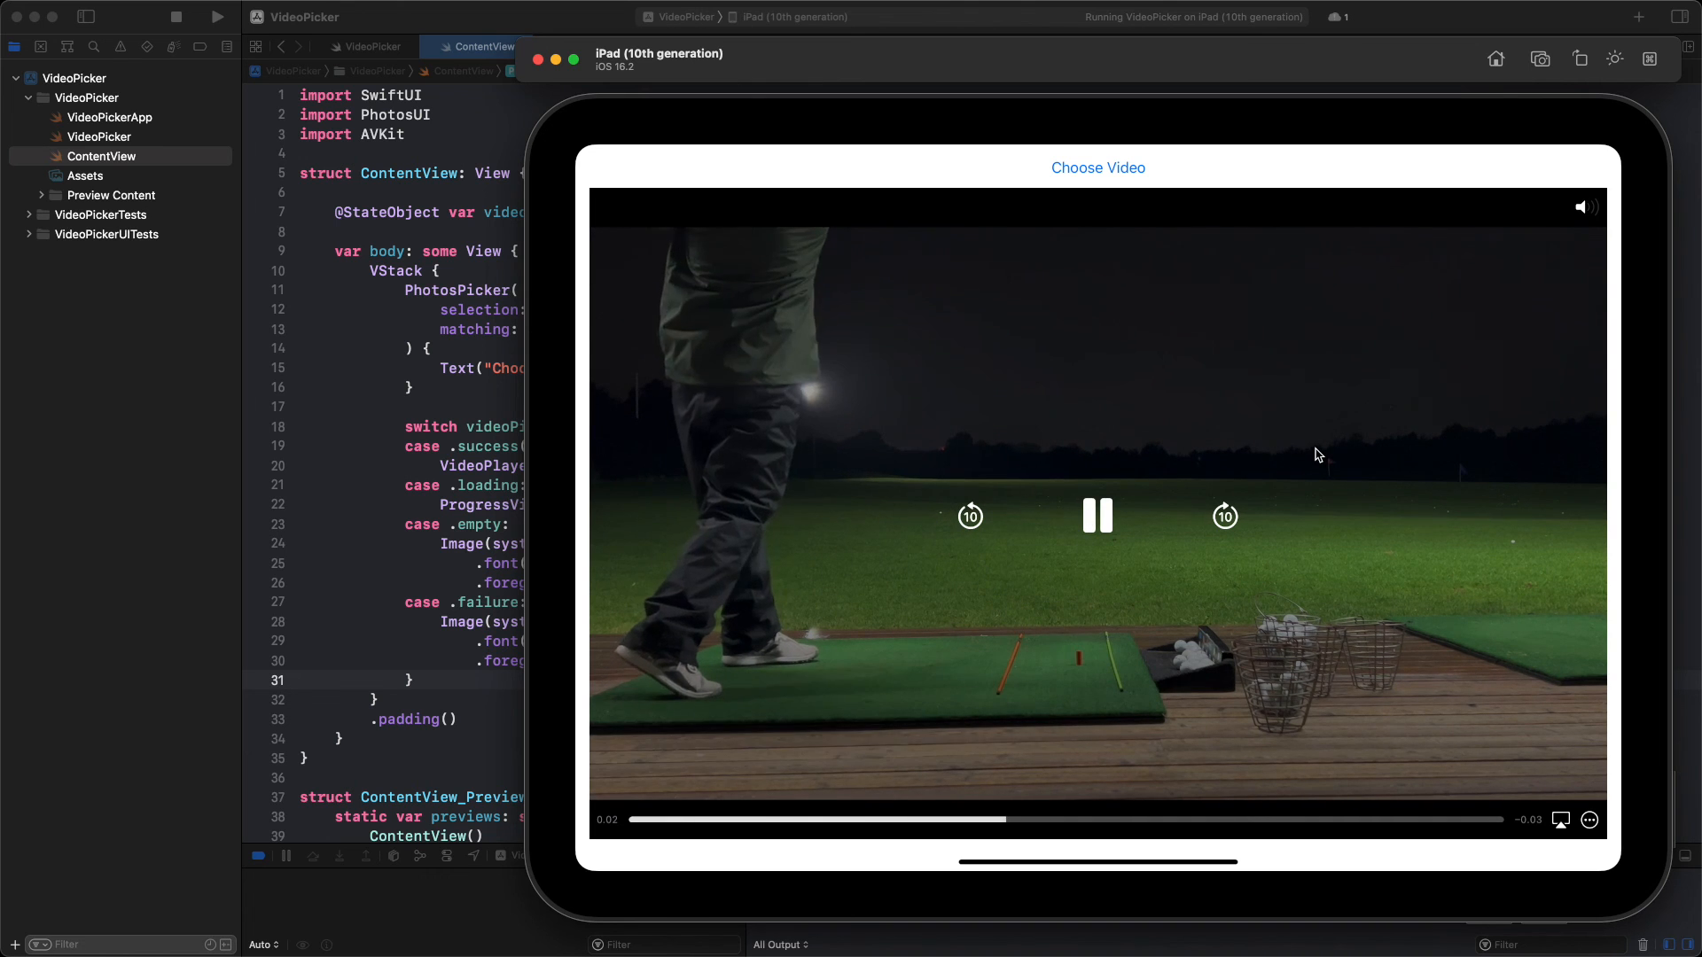